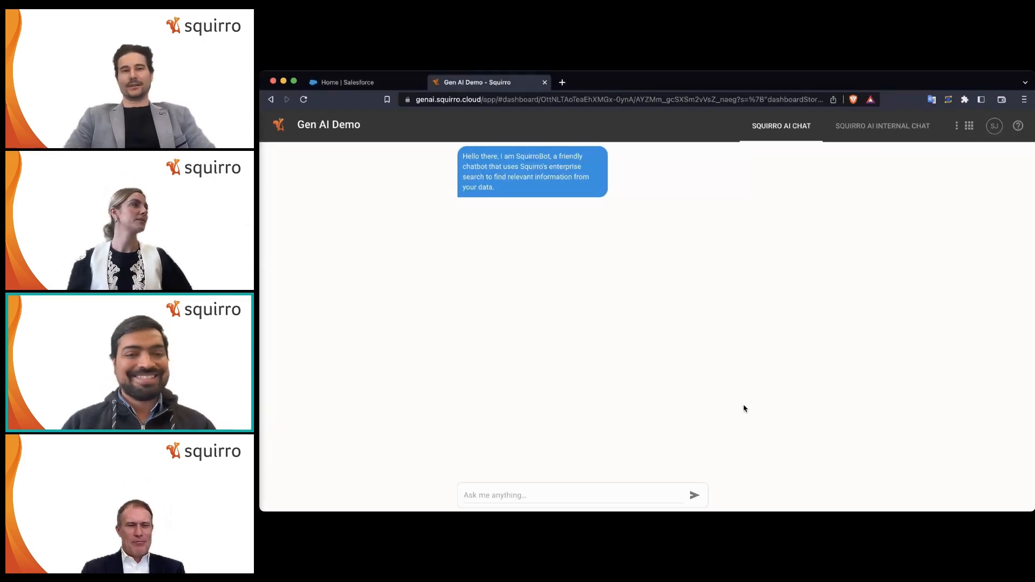
- Ask SquirroBot 'tell me something about microsoft?' and get a company overview
click(507, 495)
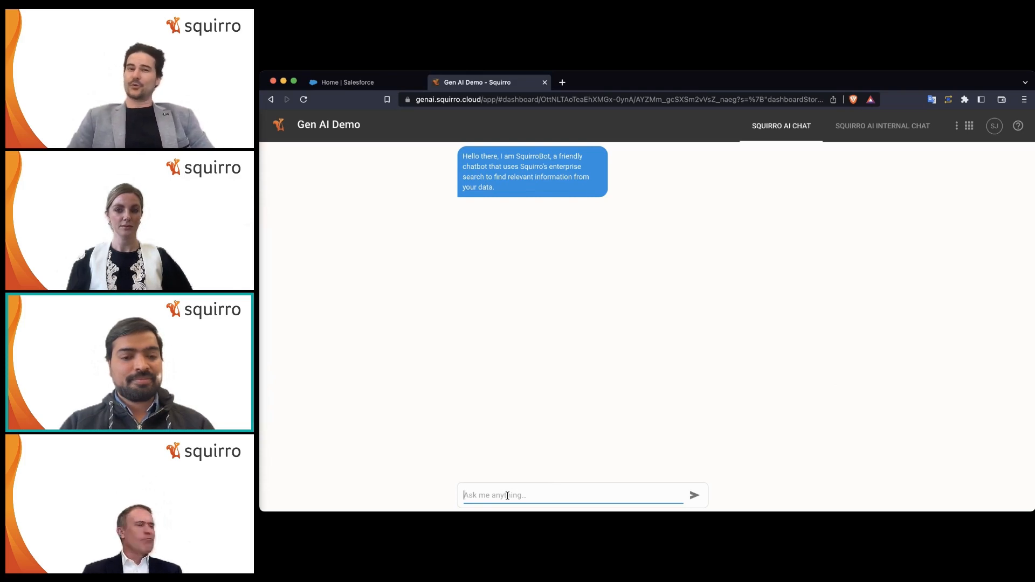
text(tell me s)
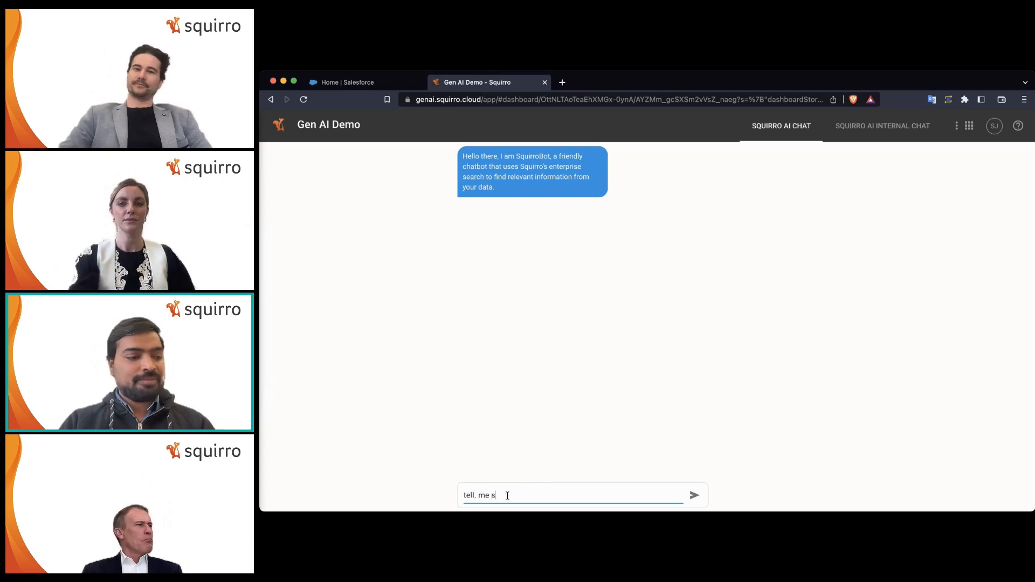
text(omething about m)
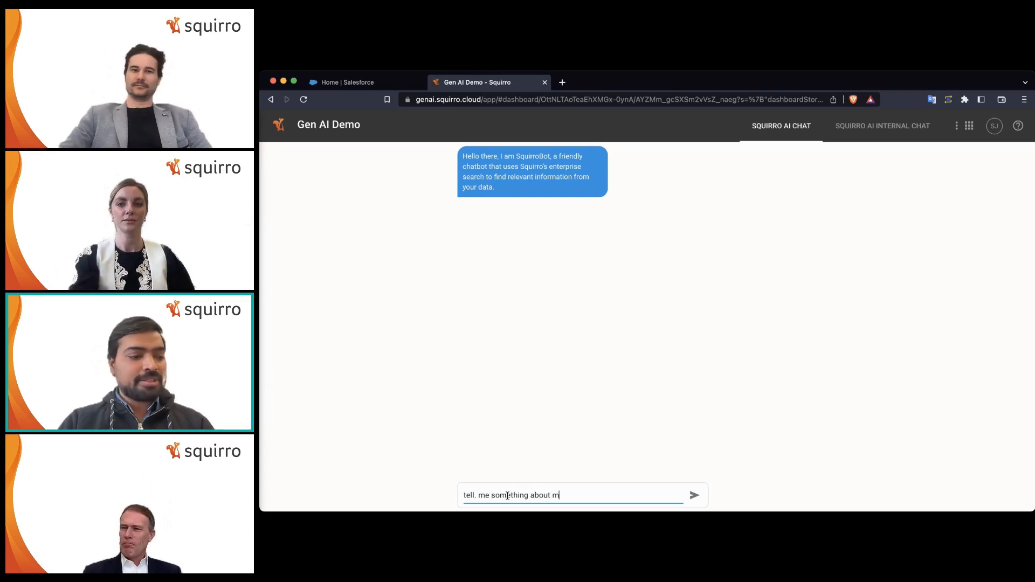
text(icrosoft?)
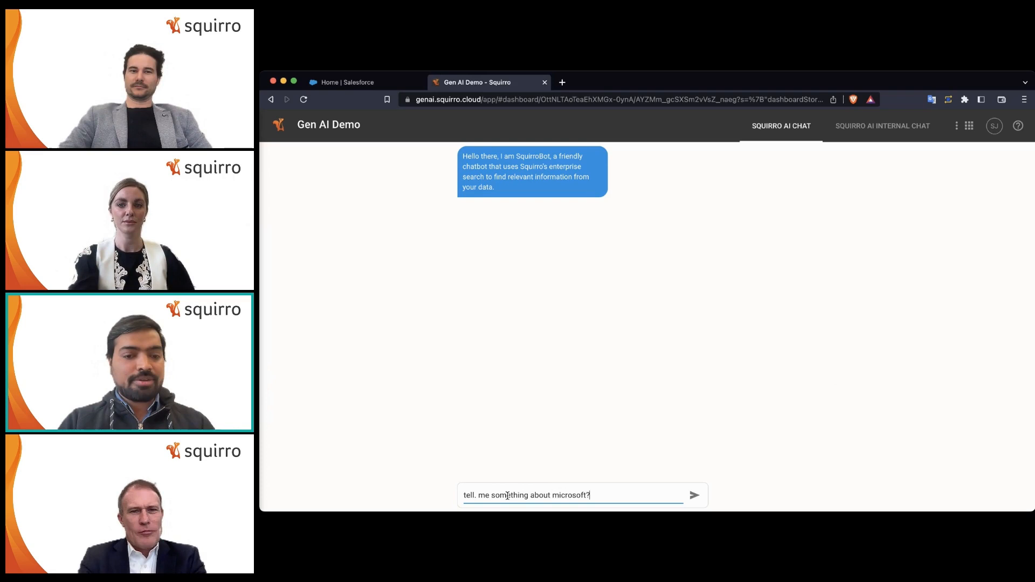
click(693, 495)
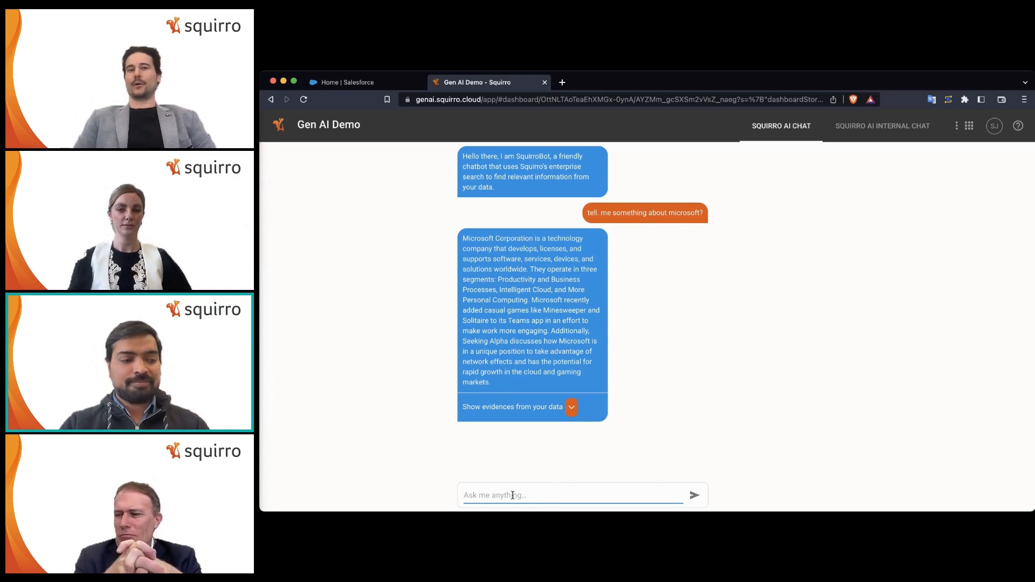
- Ask 'are there other news around teams?' and read the reply about a new Teams version
text(are)
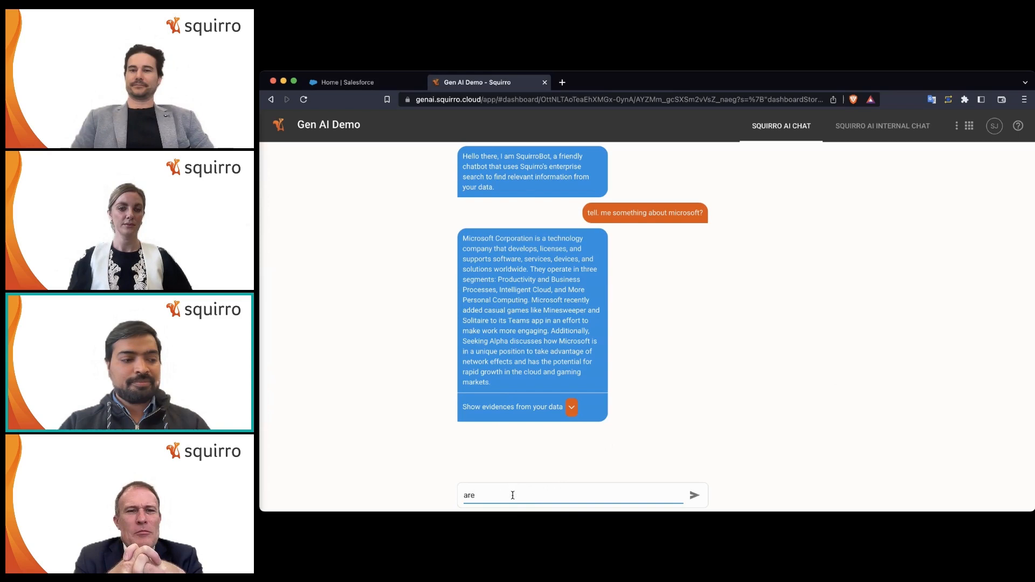
text(there other news)
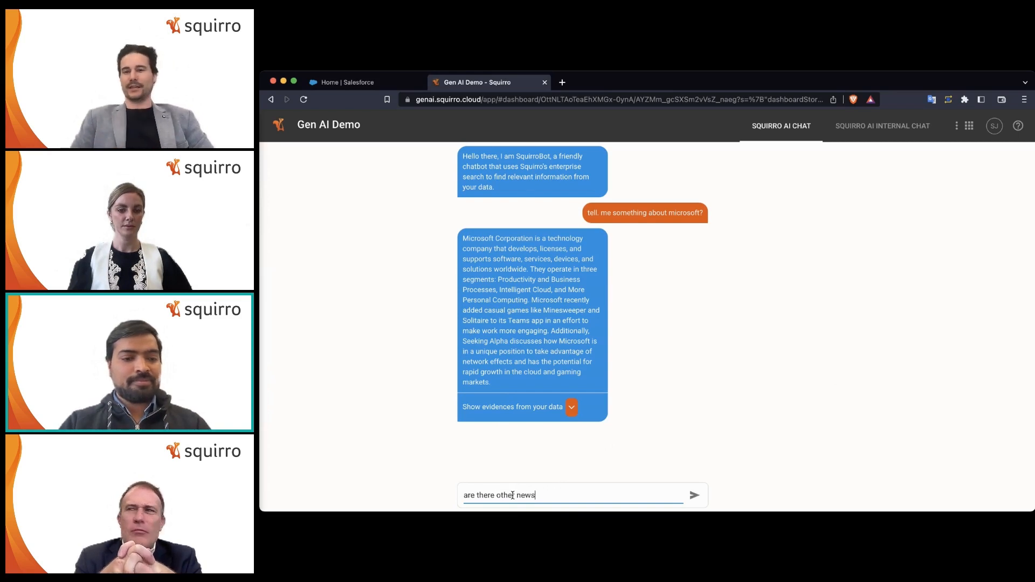
text(around teams?)
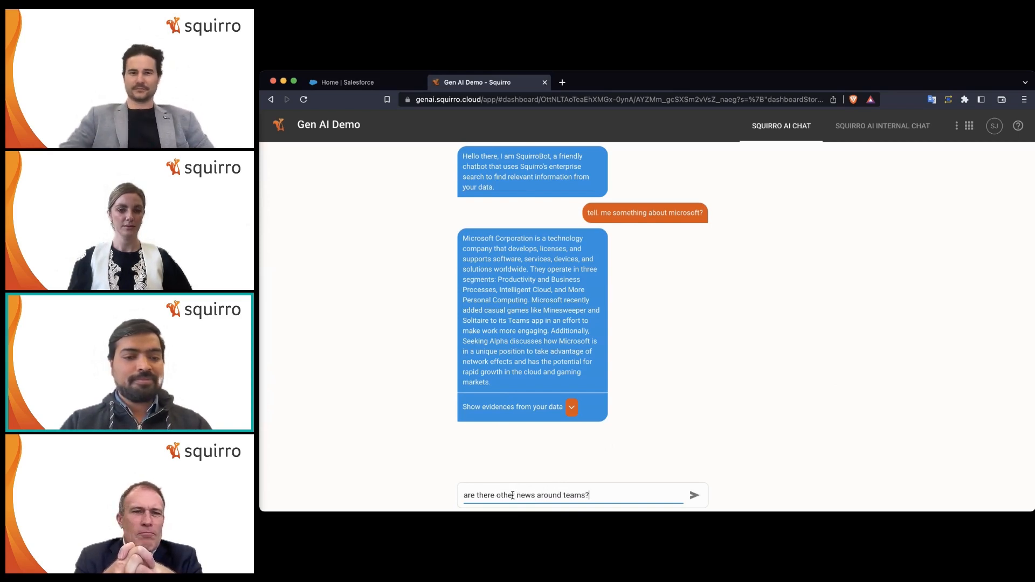
click(693, 495)
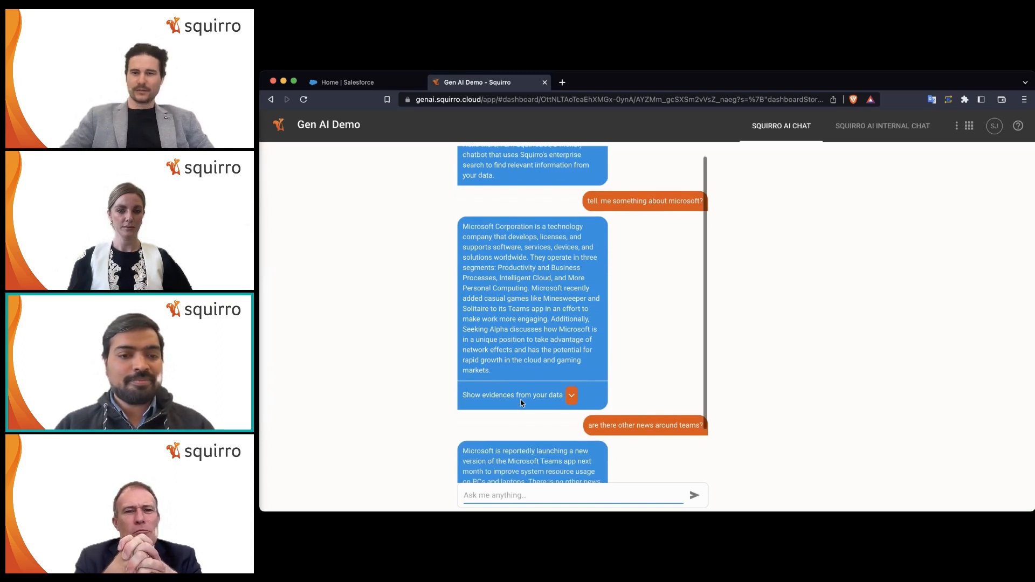
scroll(down, 3)
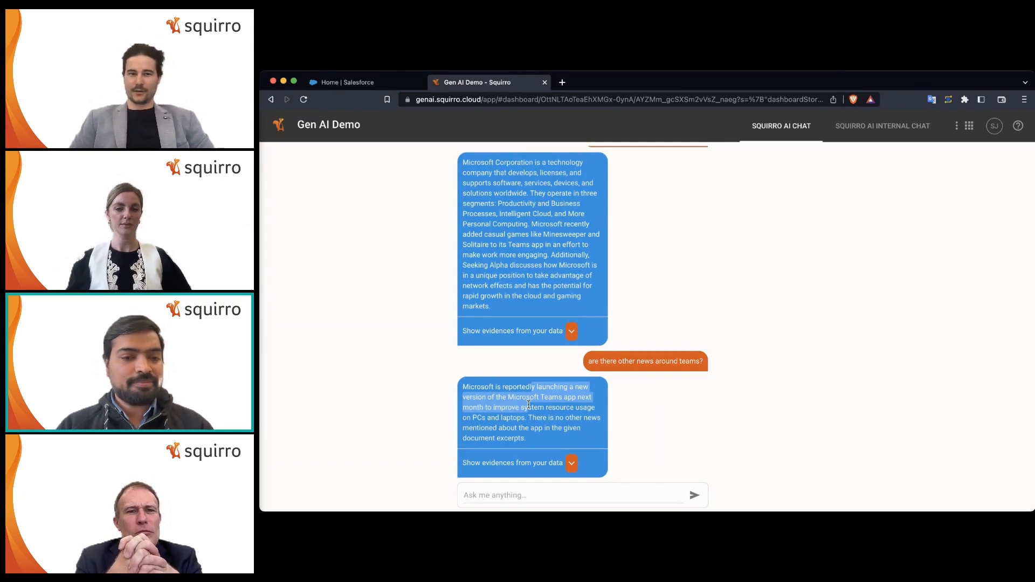
mouse_move(618, 416)
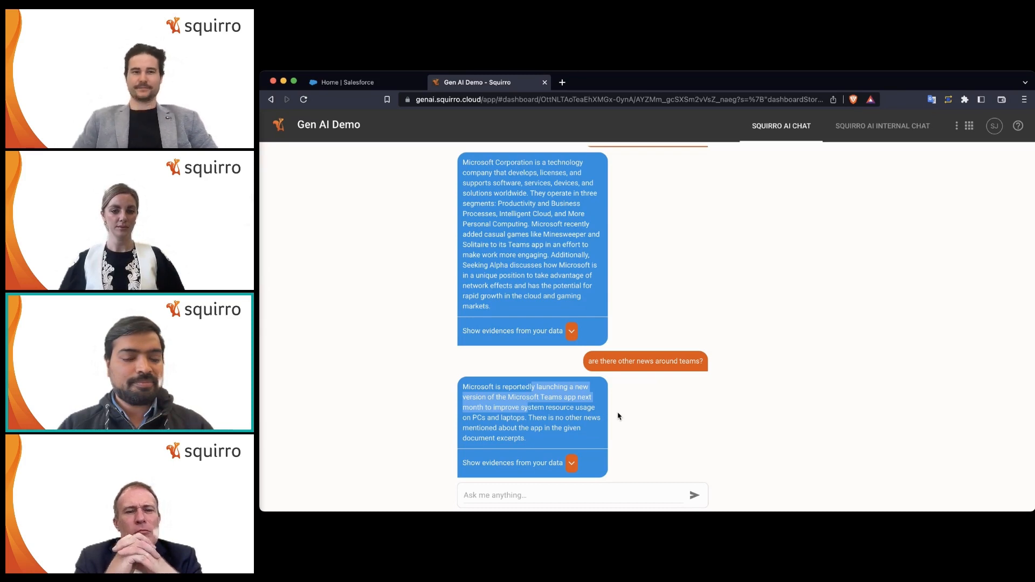
mouse_move(644, 442)
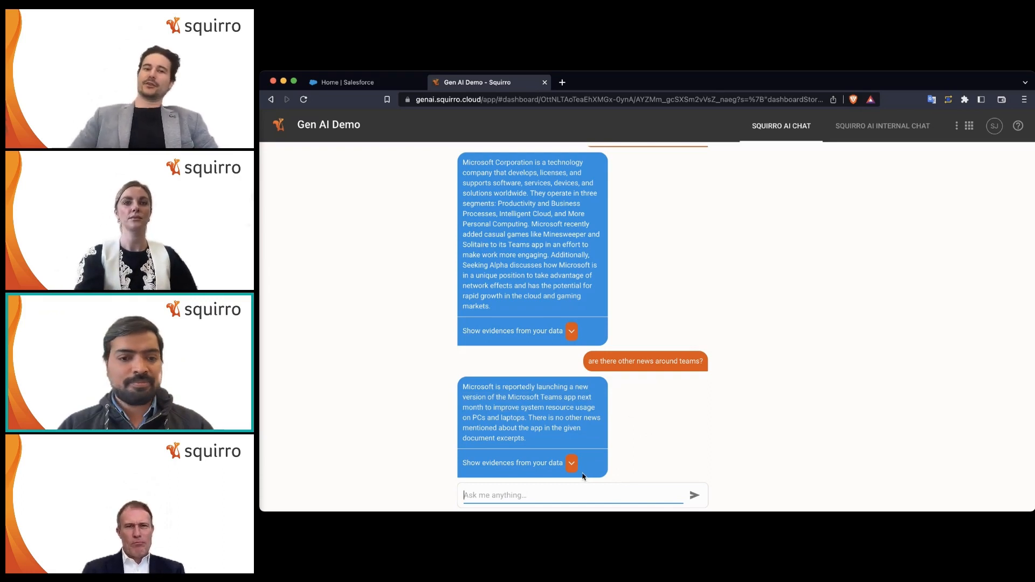
- Show the Teams answer's evidence and read the Microsoft Teams Telephony for Business article
click(572, 463)
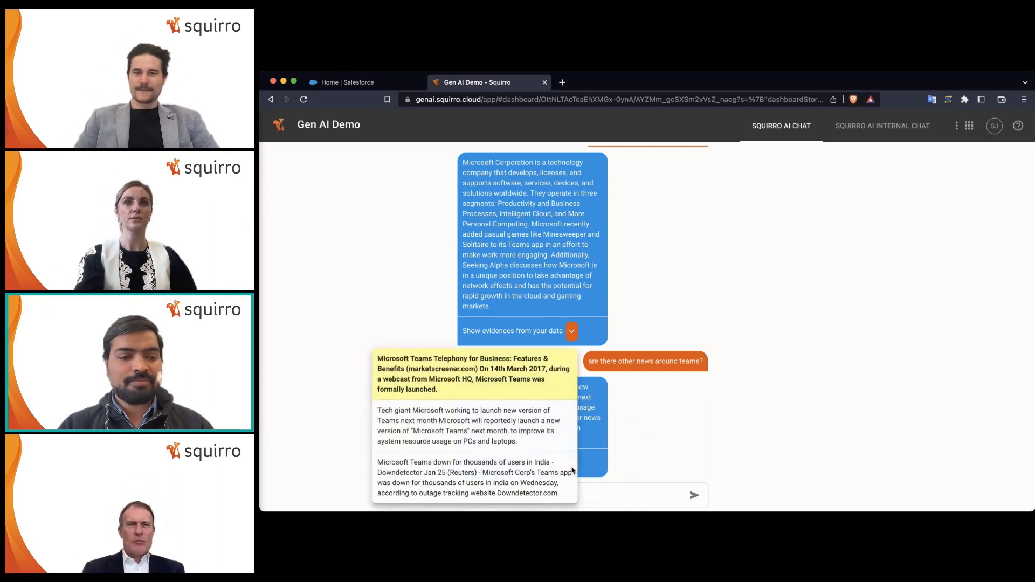
mouse_move(451, 439)
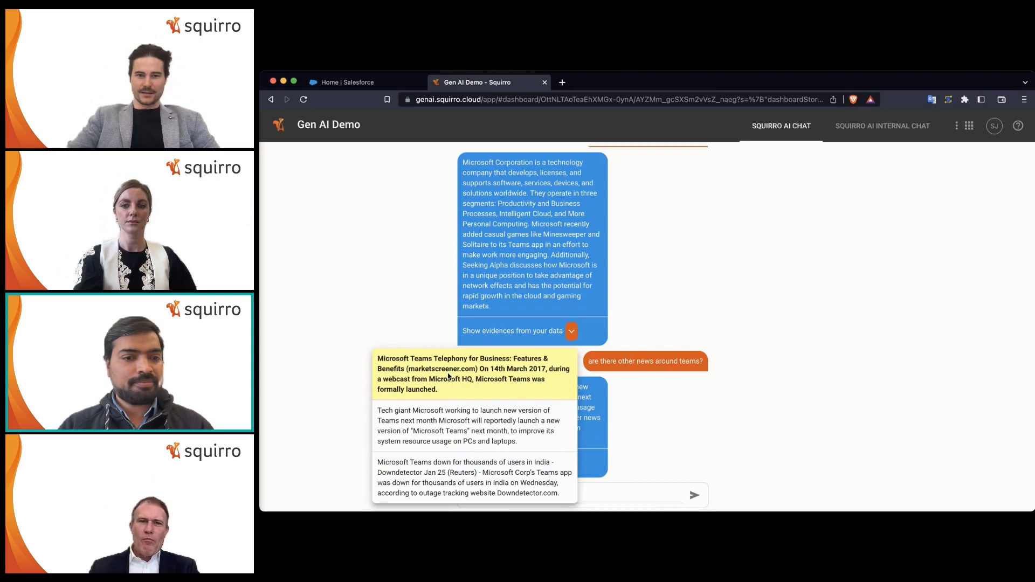
click(466, 374)
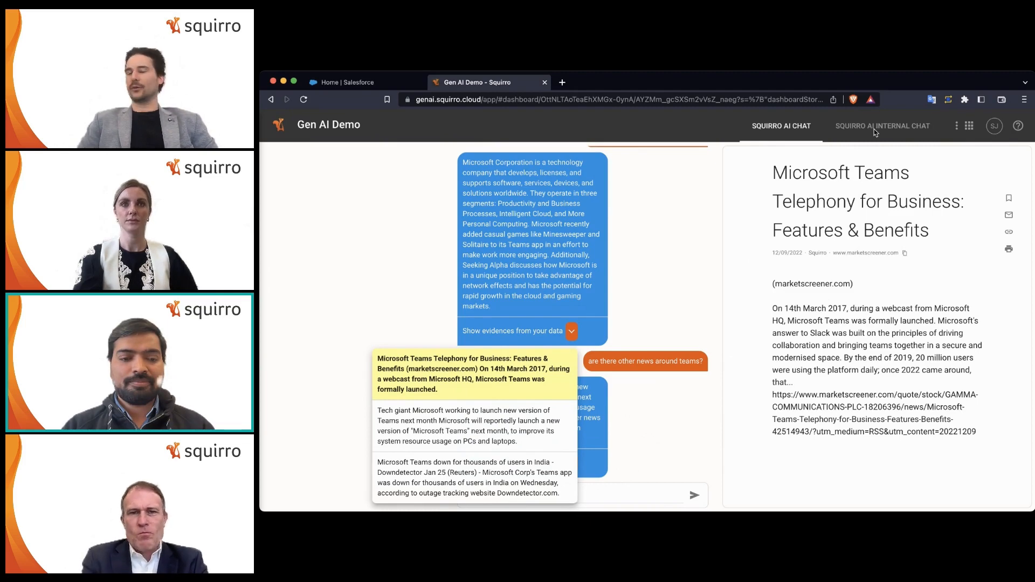
mouse_move(875, 132)
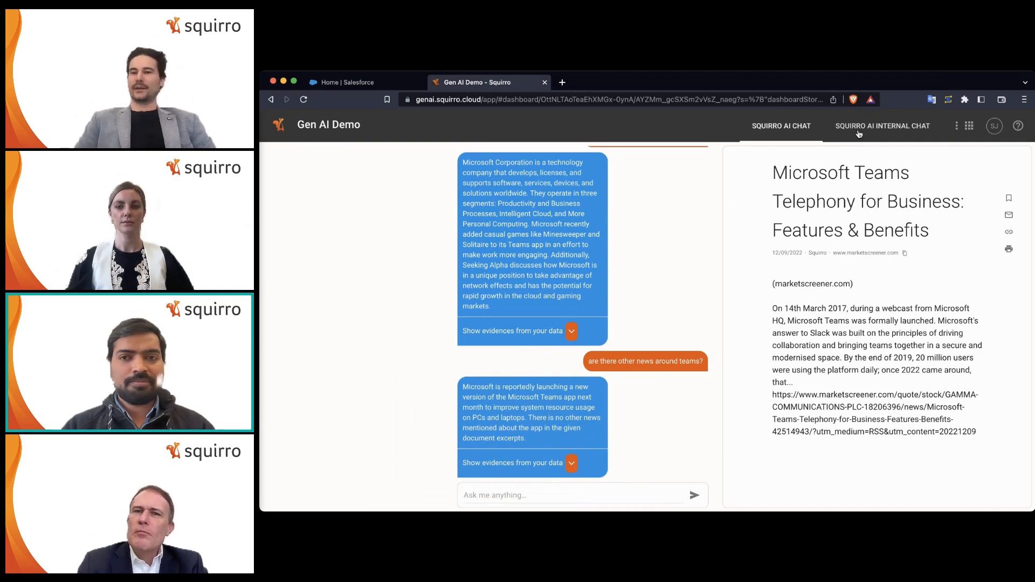
- In the Squirro AI internal chat, ask 'what is the vacation policy?'
click(881, 126)
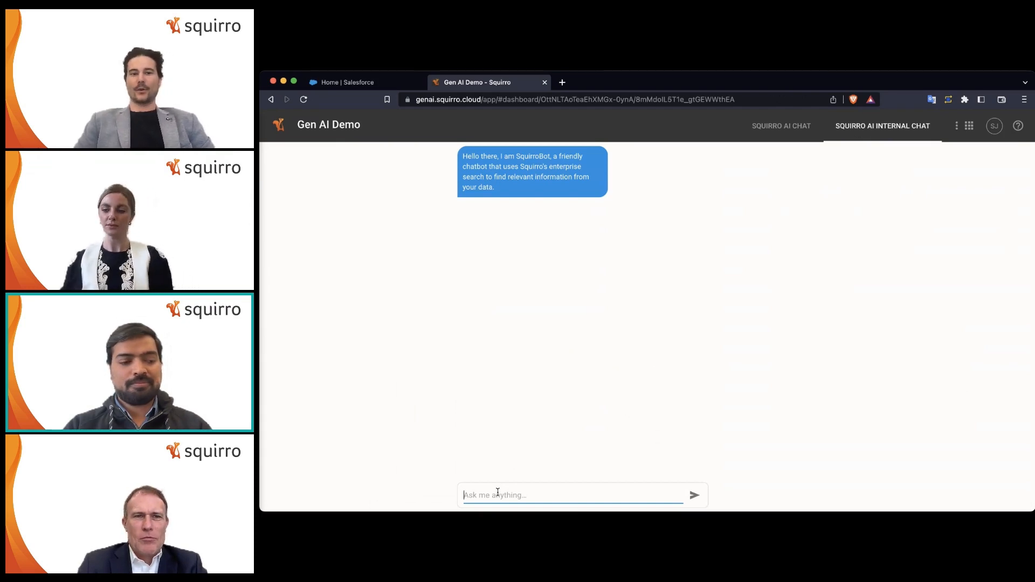
text(what is the)
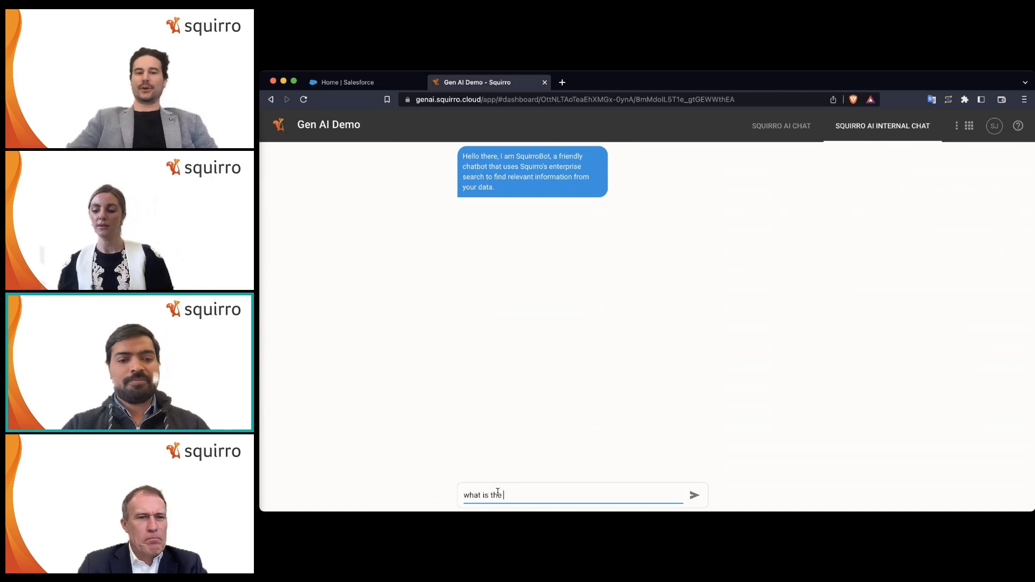
text(vaca)
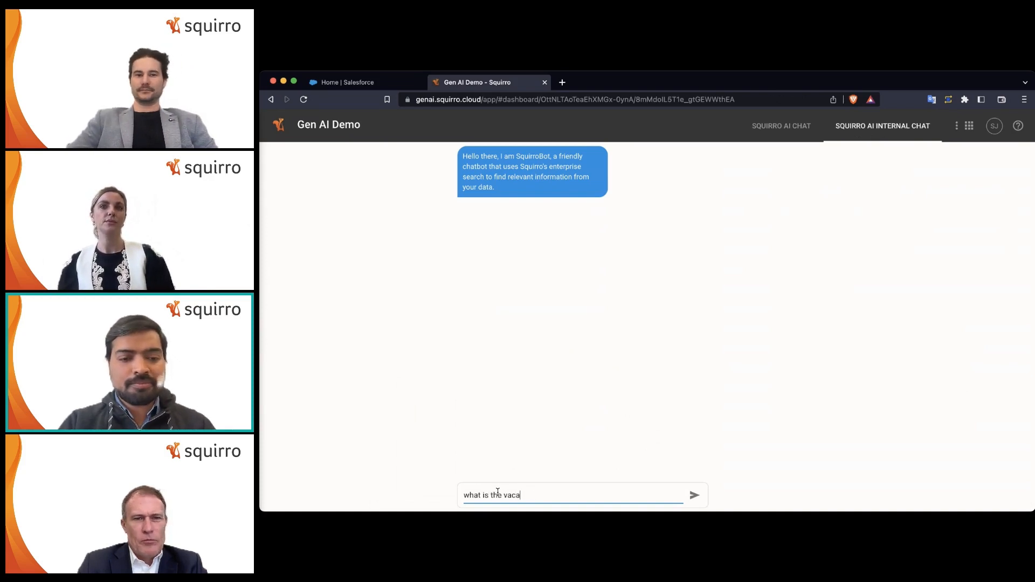
text(tion policy?)
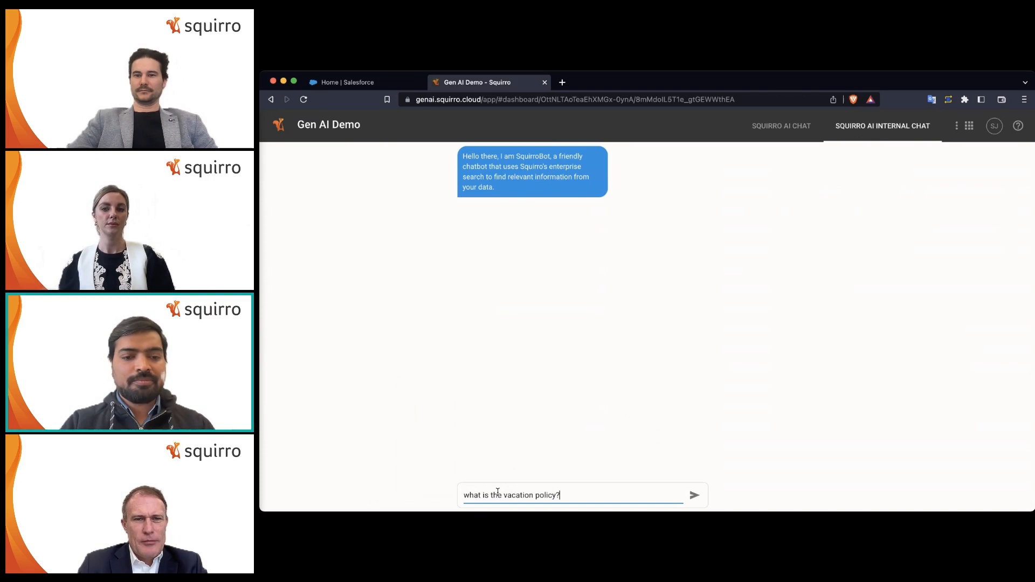
click(693, 495)
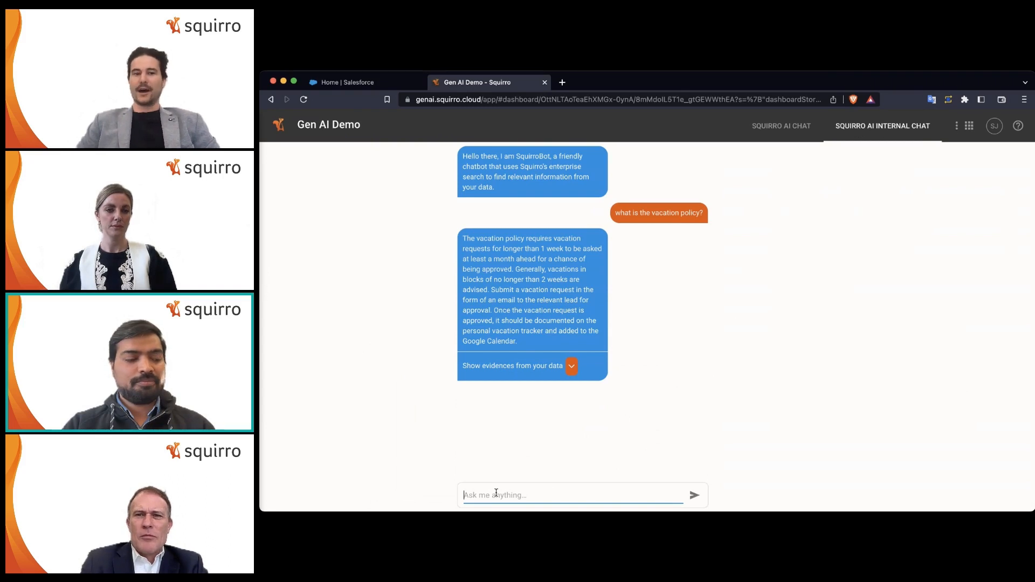
- Ask 'how much in advance do we have to request for vacations' and get the one-month answer
text(how much in ad)
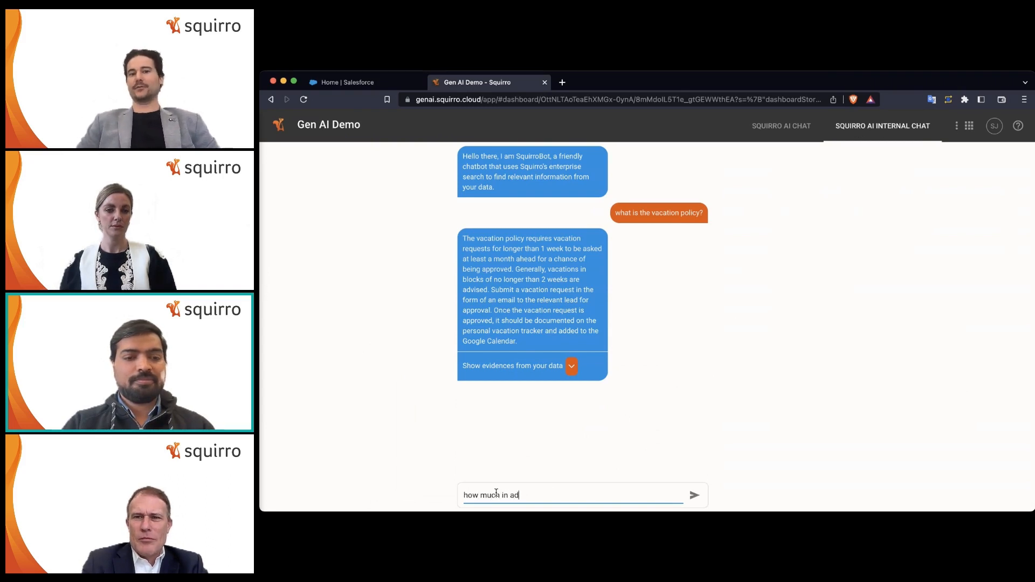
text(vance do w)
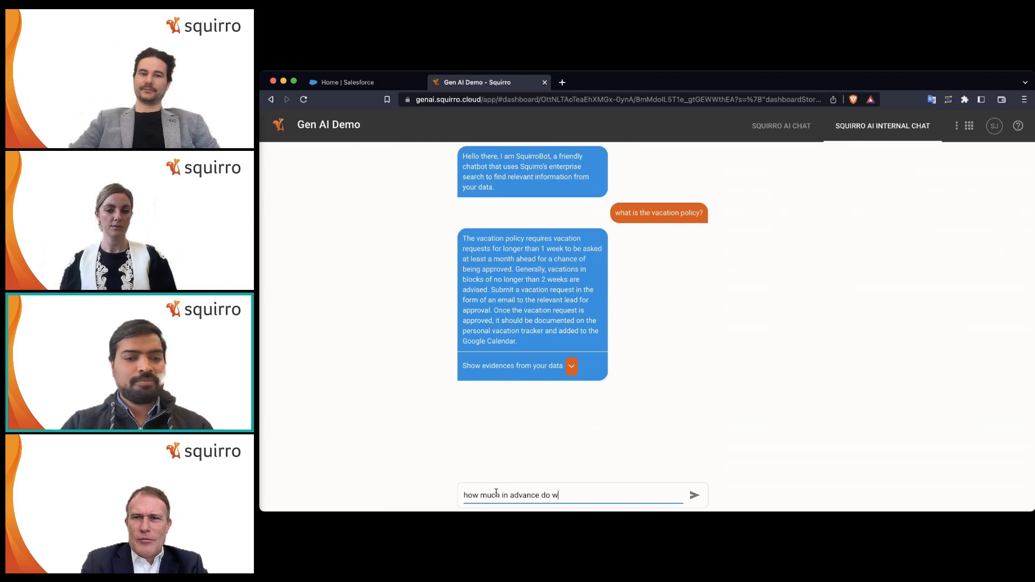
text(e have to requ)
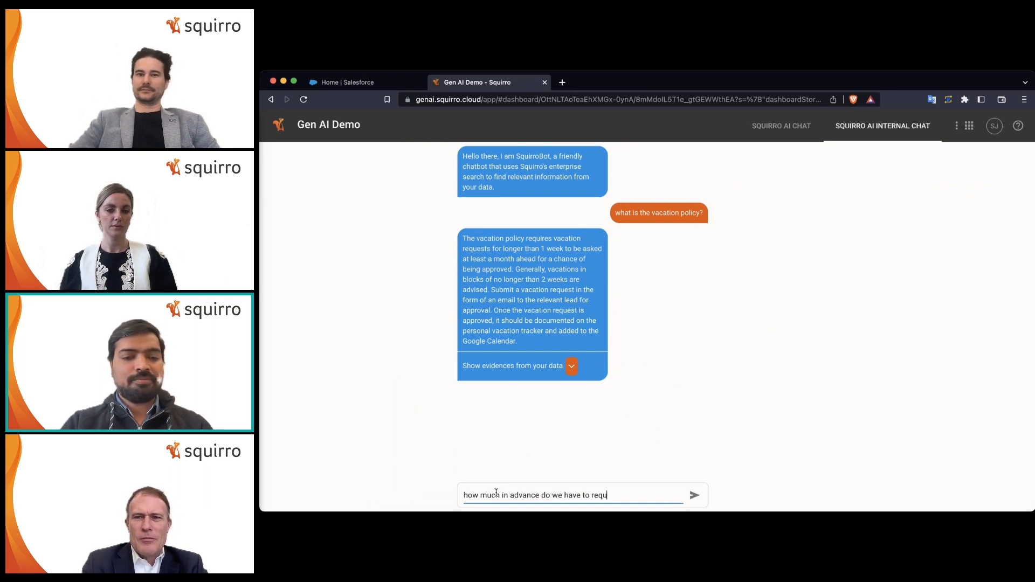
text(est for vacations)
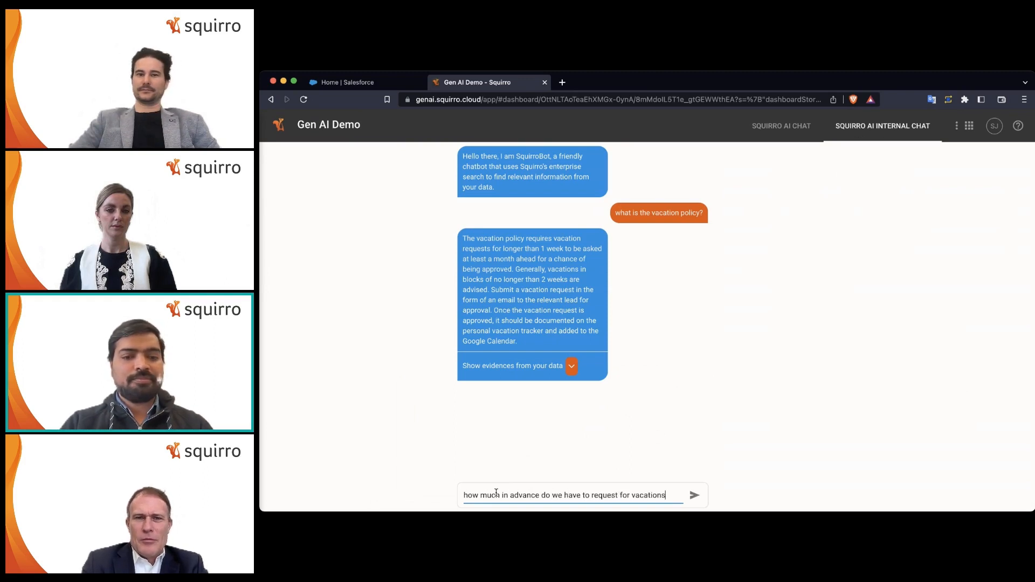
click(693, 494)
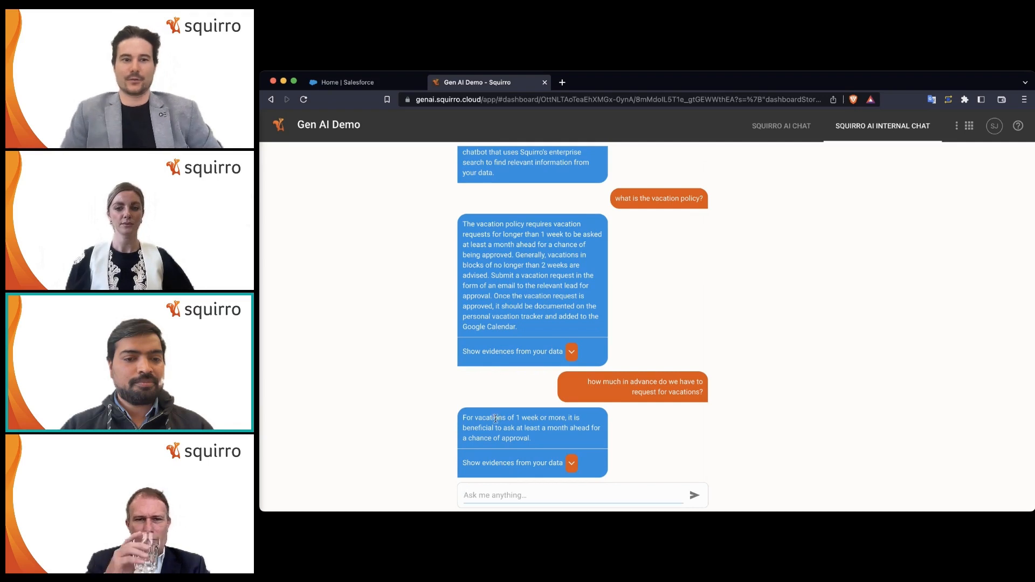
click(575, 494)
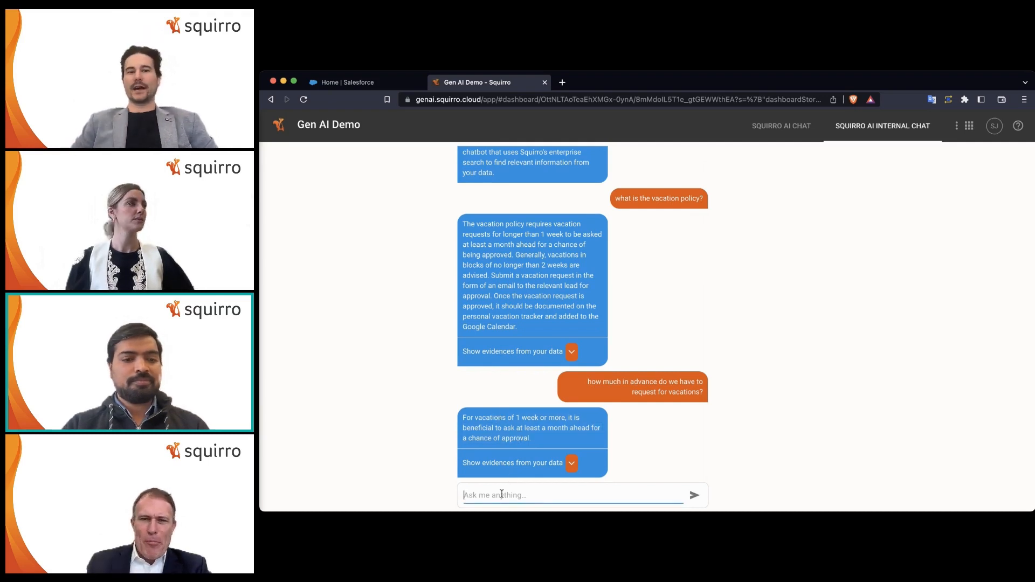
- Ask 'who should we contact for getting vacations approved for' in the internal chat
text(who shou)
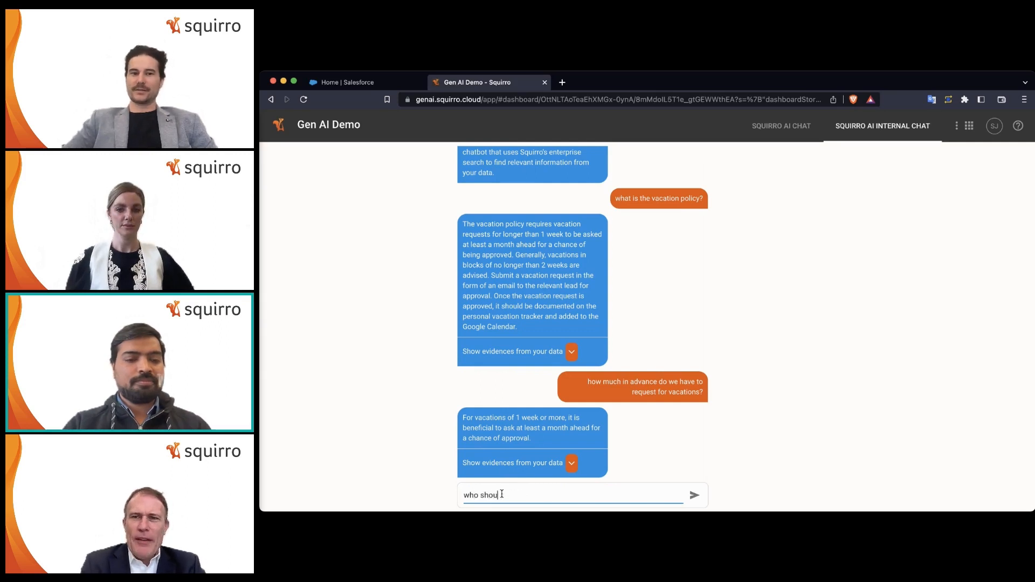
text(ld we contact for r)
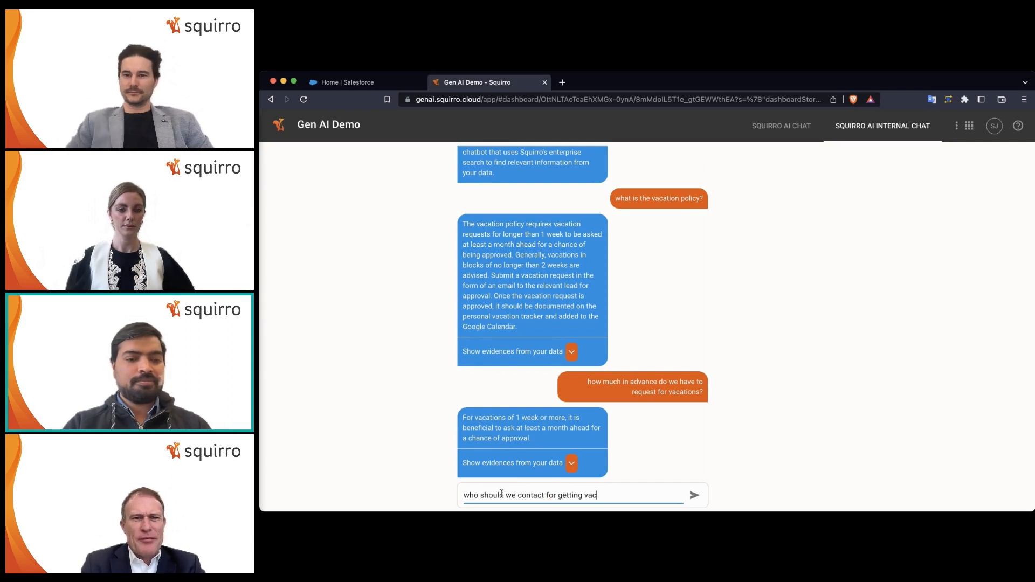
text(ations approved for)
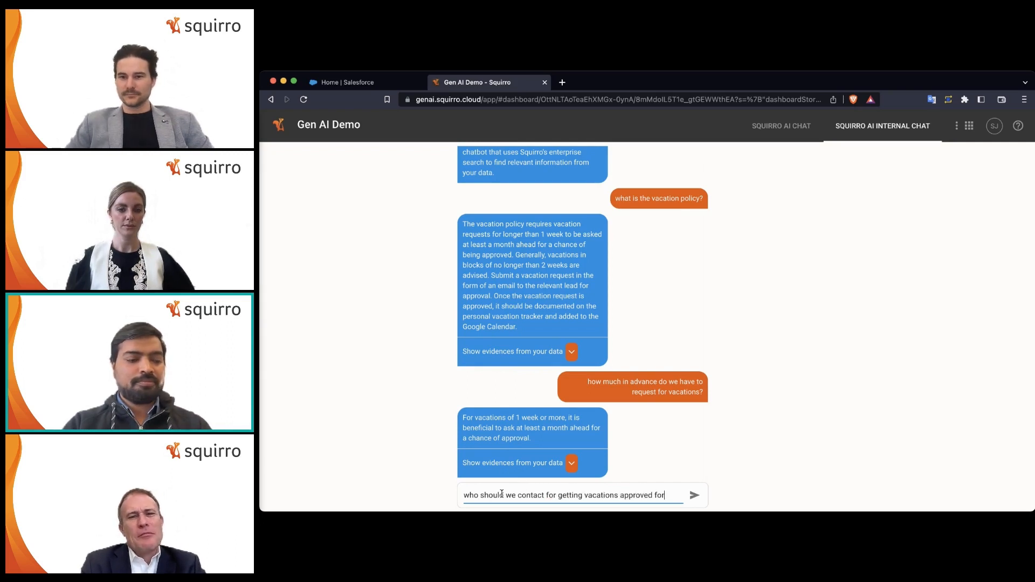
click(694, 495)
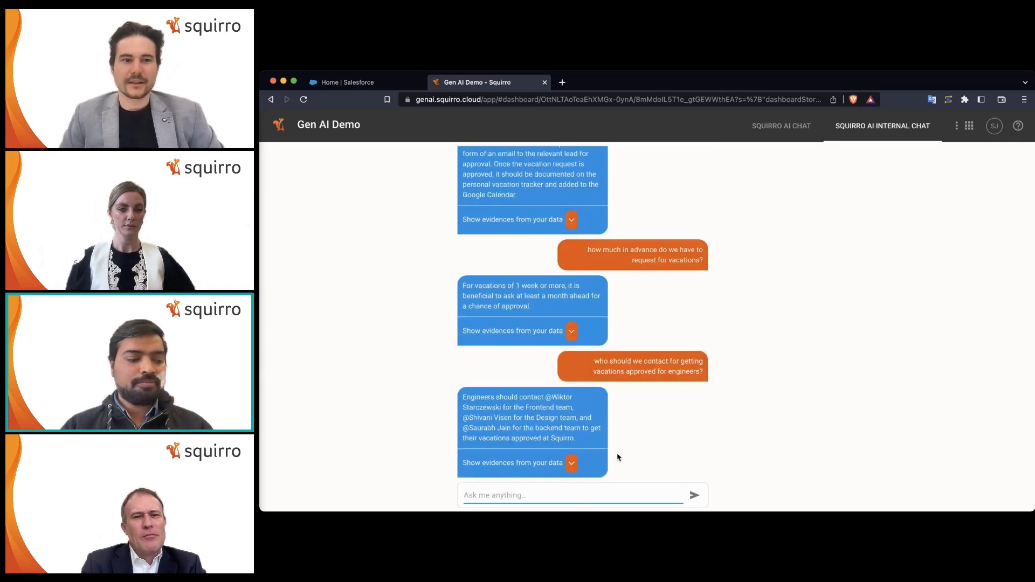
mouse_move(539, 427)
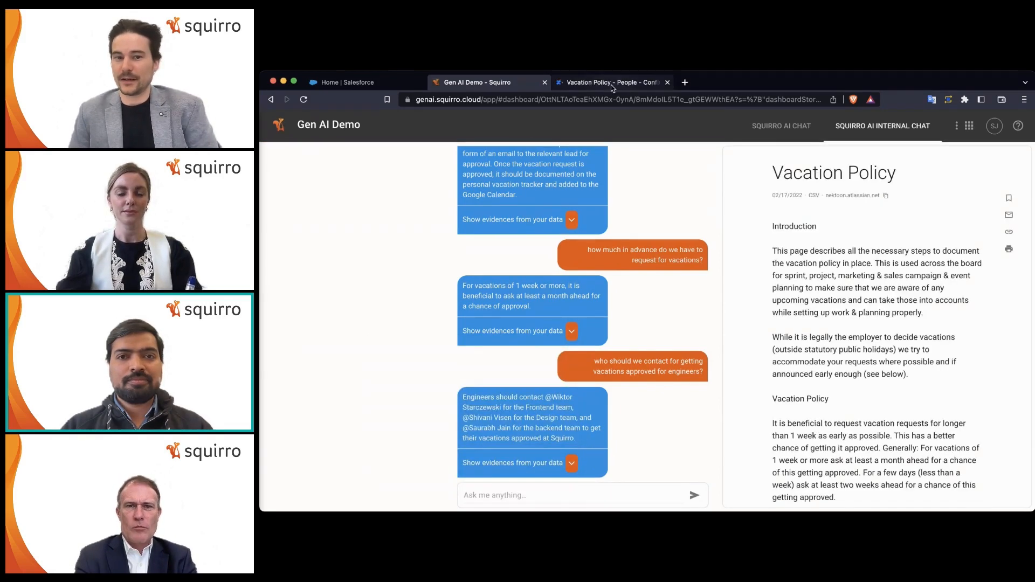
click(610, 82)
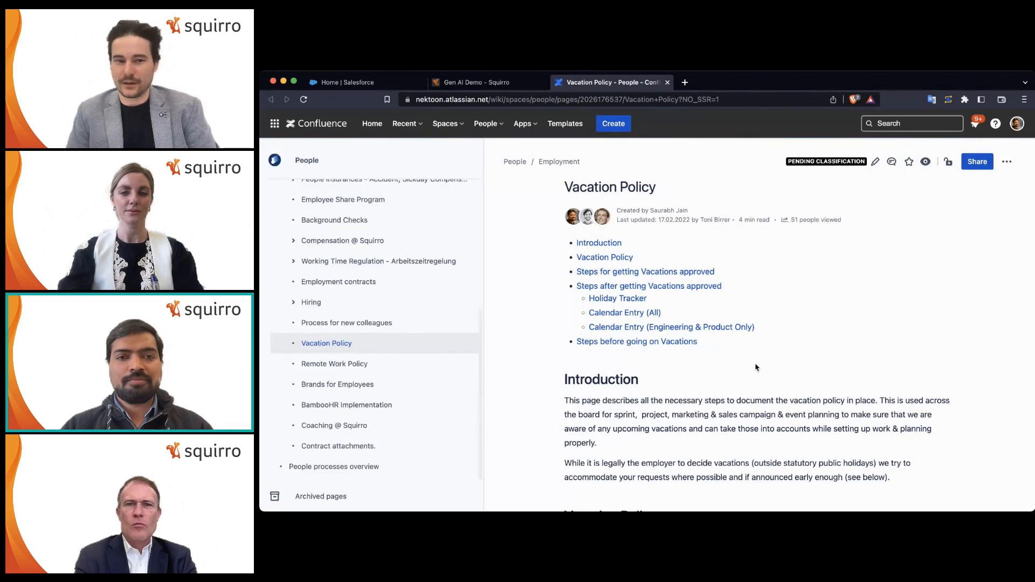
scroll(down, 3)
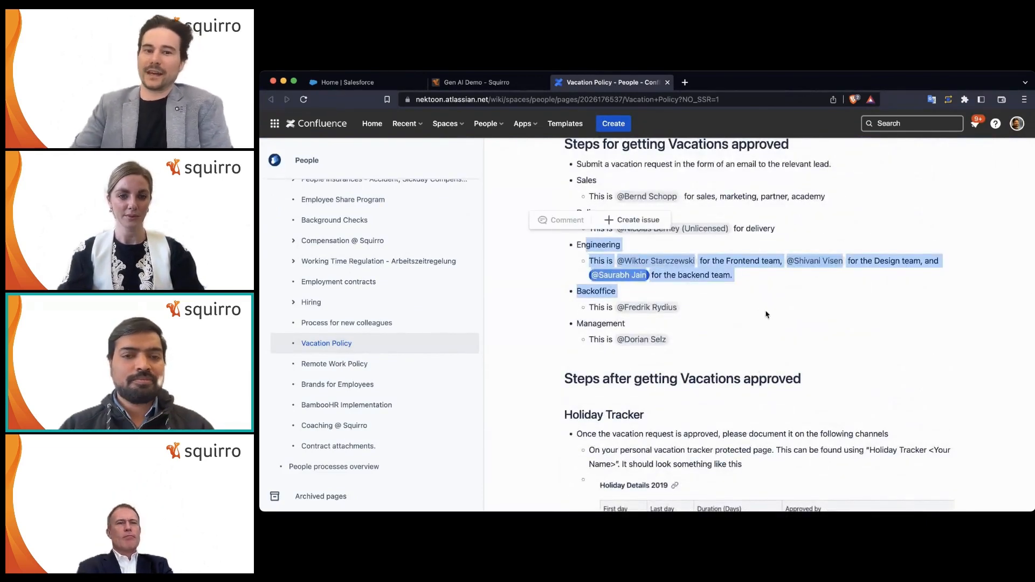
scroll(up, 3)
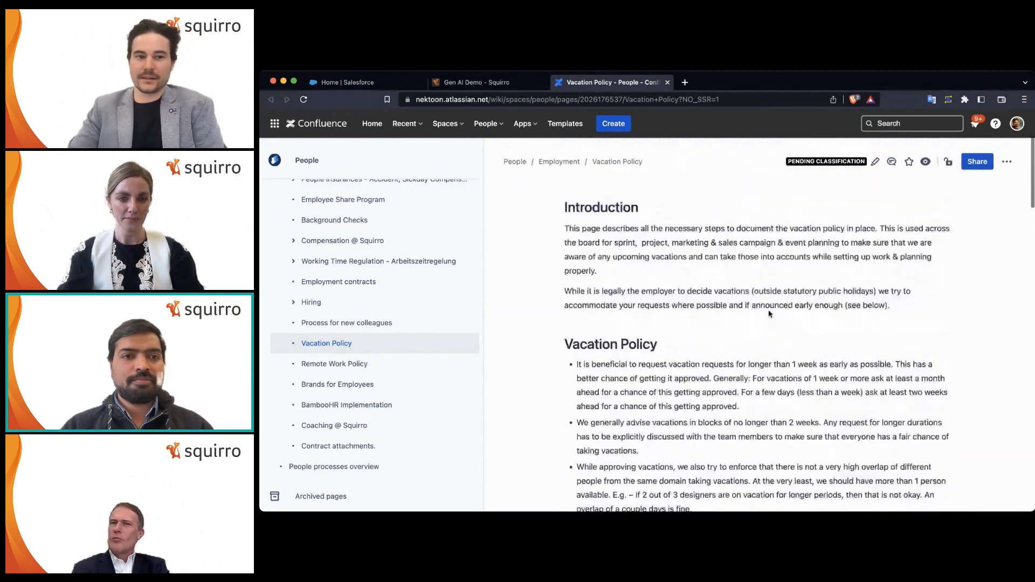
scroll(up, 3)
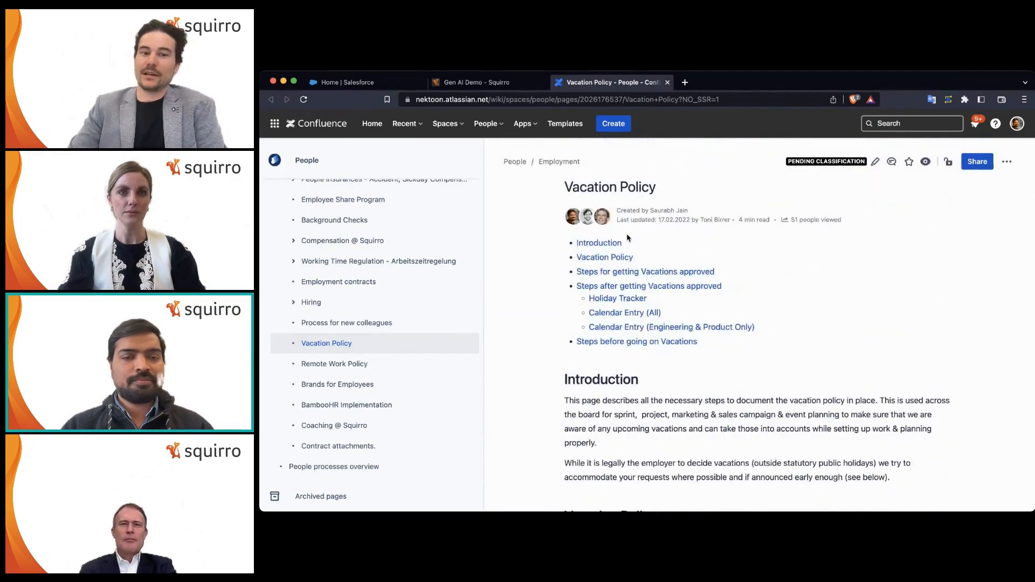
click(477, 81)
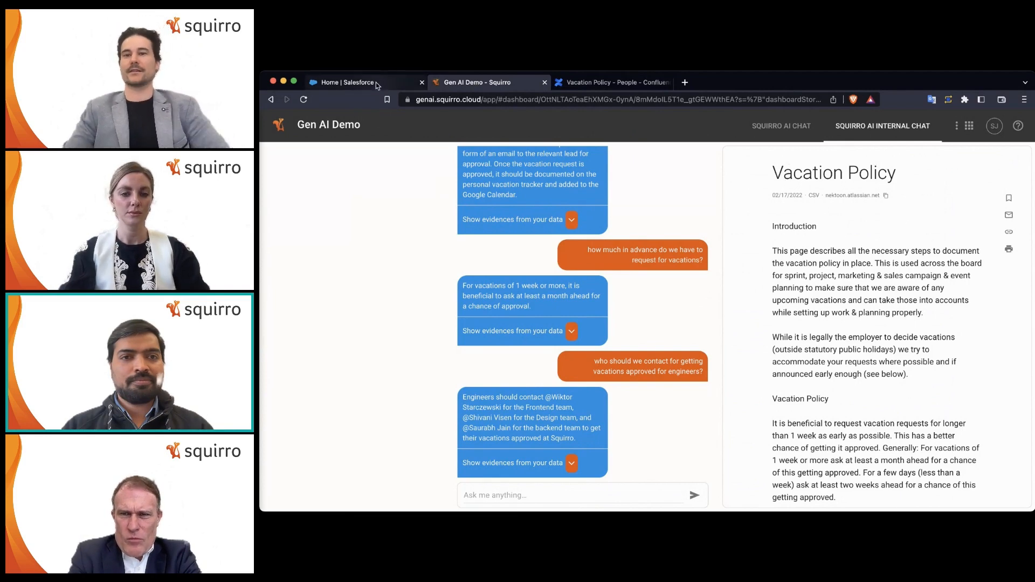
- Switch to Salesforce and open the Salesforce Inc. account from recent items
click(357, 82)
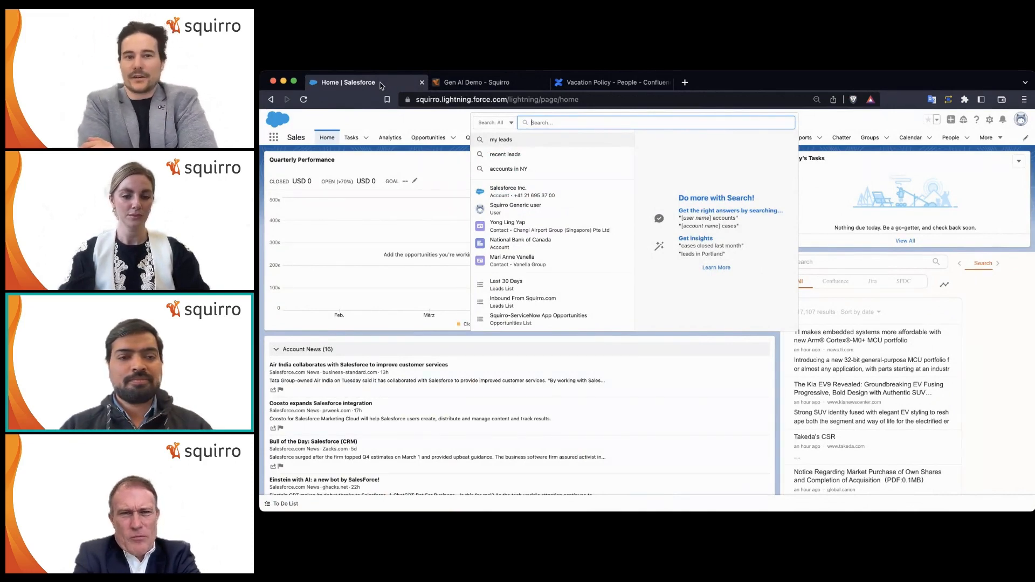
mouse_move(500, 159)
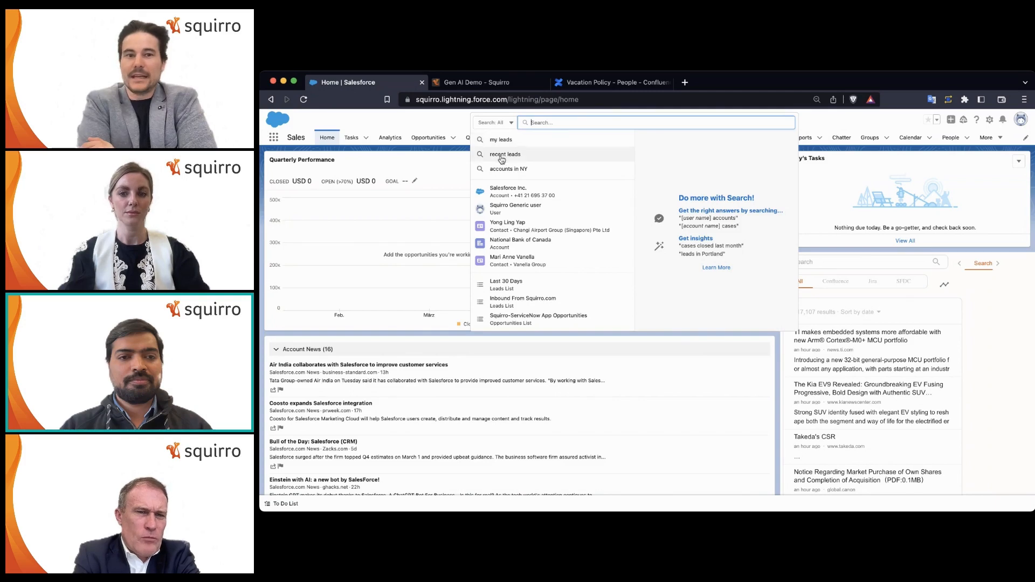
mouse_move(508, 191)
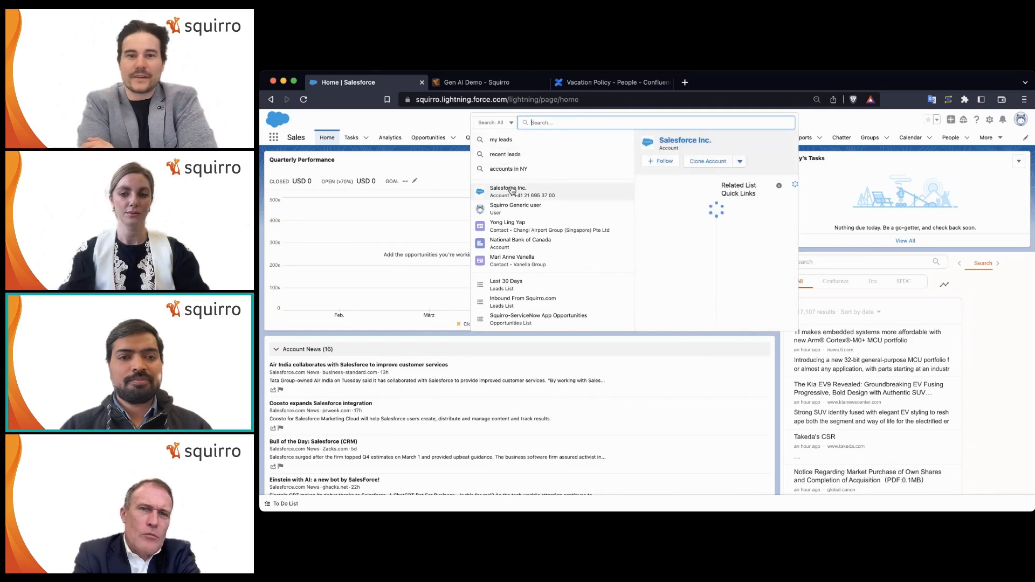
click(508, 191)
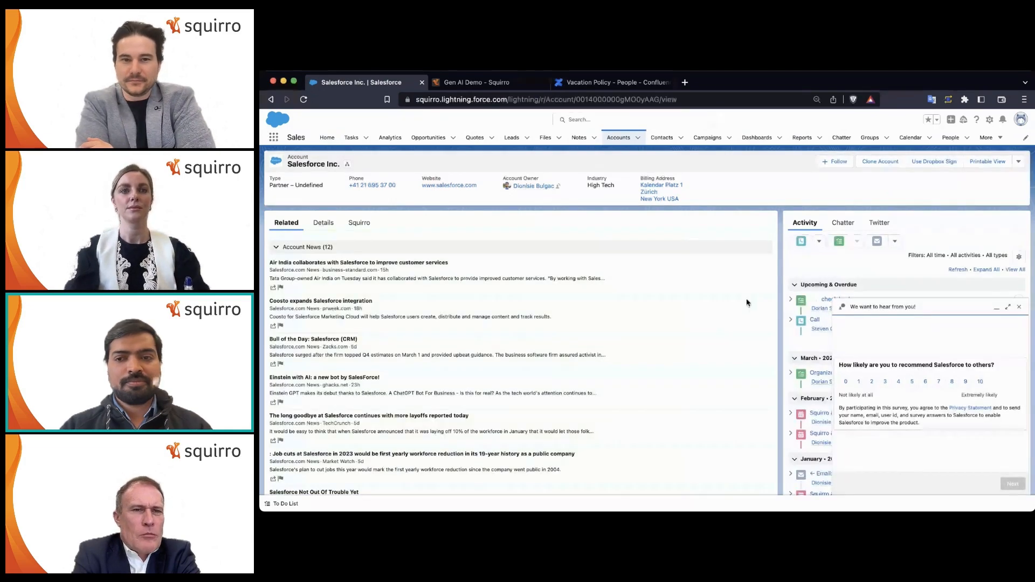
- Dismiss the survey and review the March 13 call note's comments and action items
click(1019, 306)
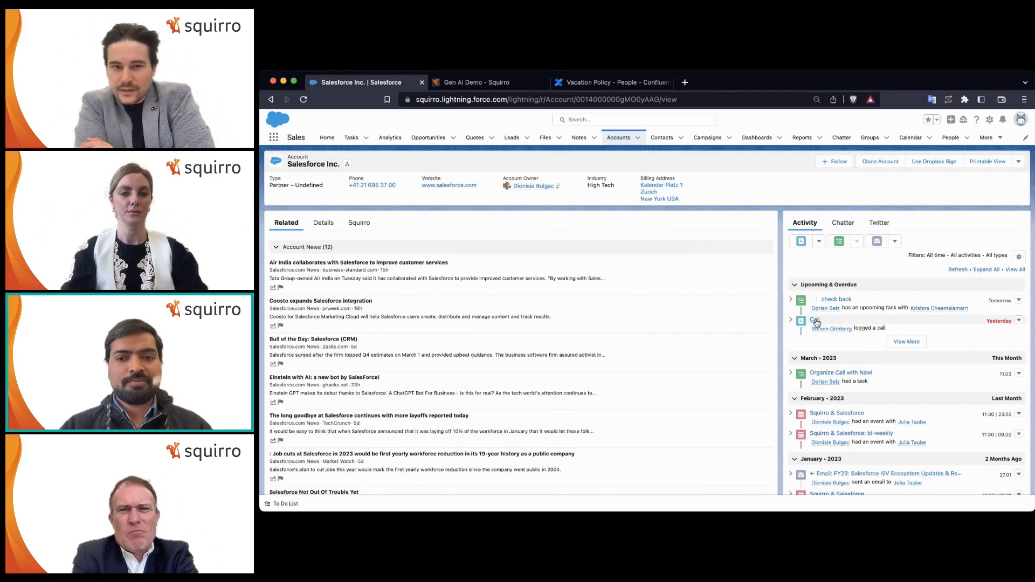
click(815, 321)
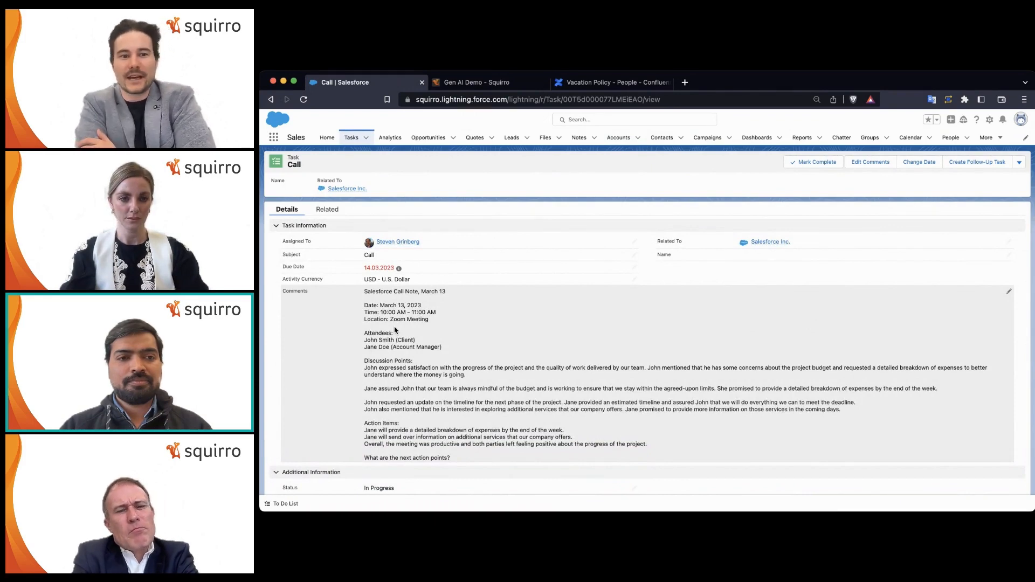
scroll(down, 3)
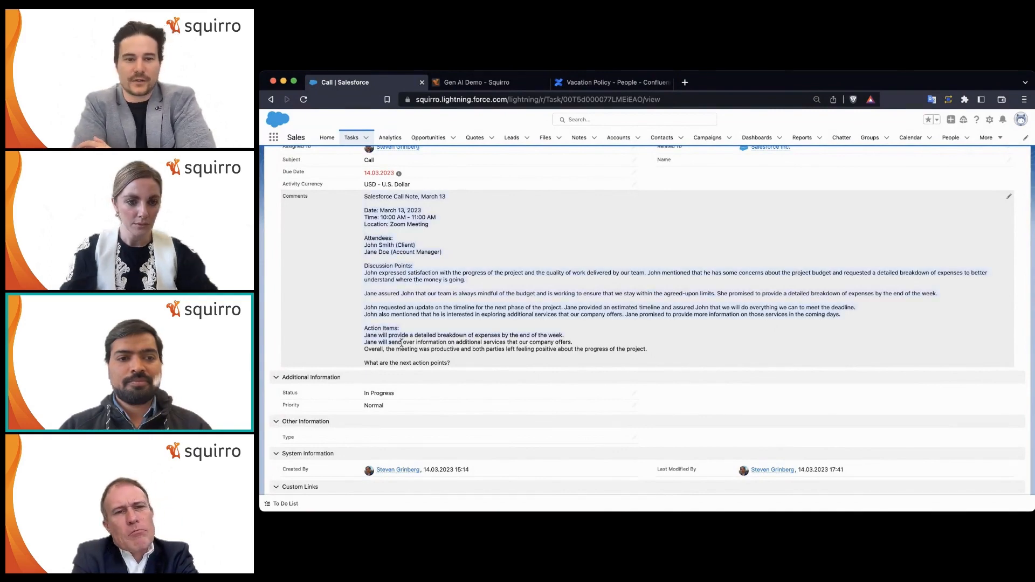
scroll(up, 3)
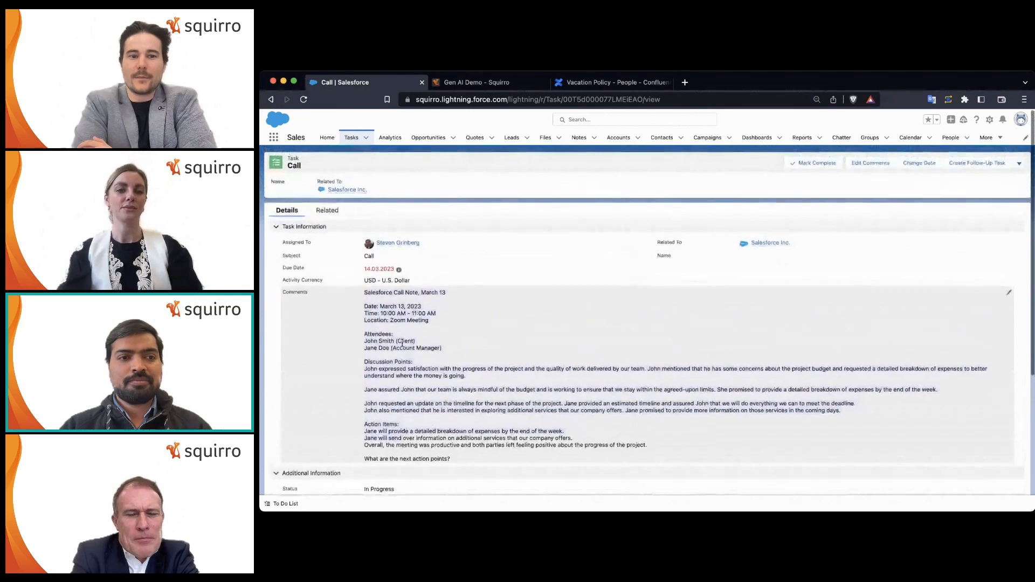
mouse_move(346, 189)
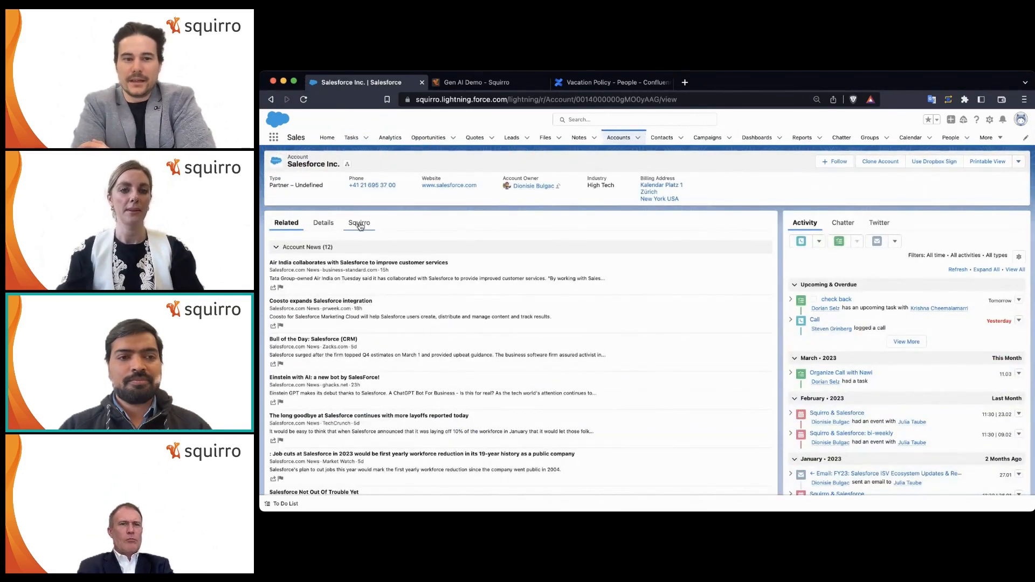
- Show the account's Squirro tab and get the SquirroBot chat ready for a question
click(358, 222)
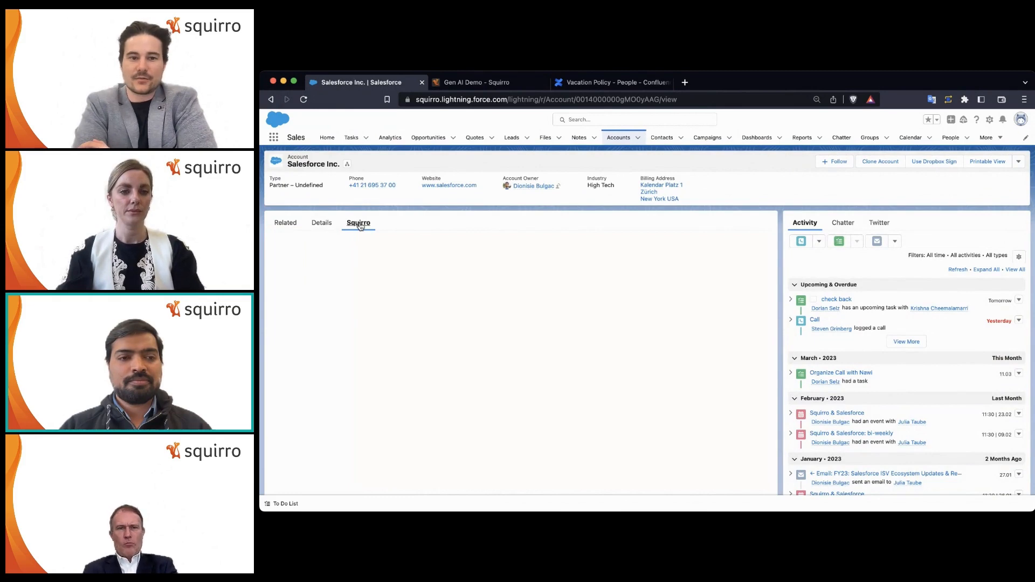
click(358, 222)
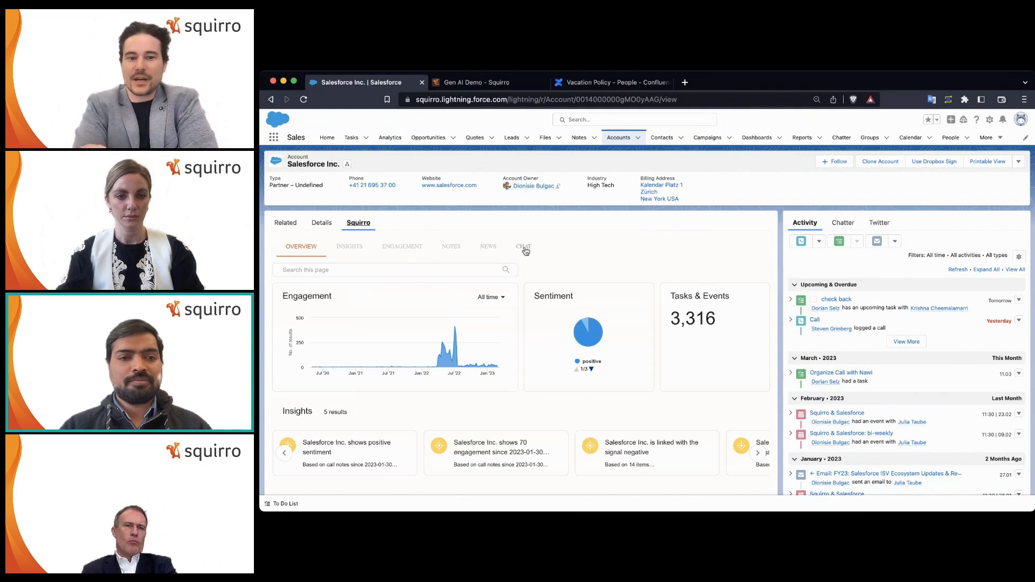
click(521, 246)
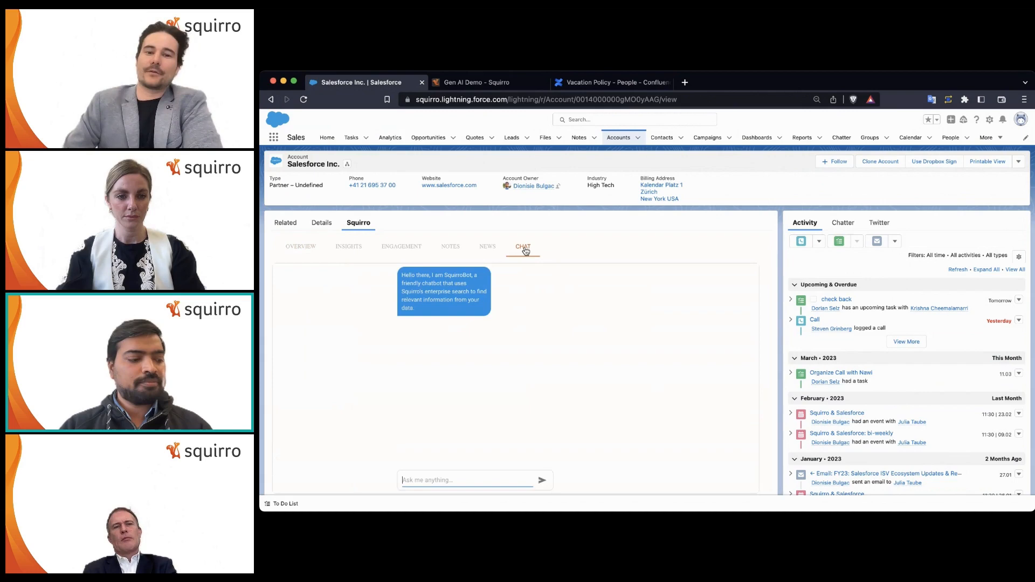
click(469, 479)
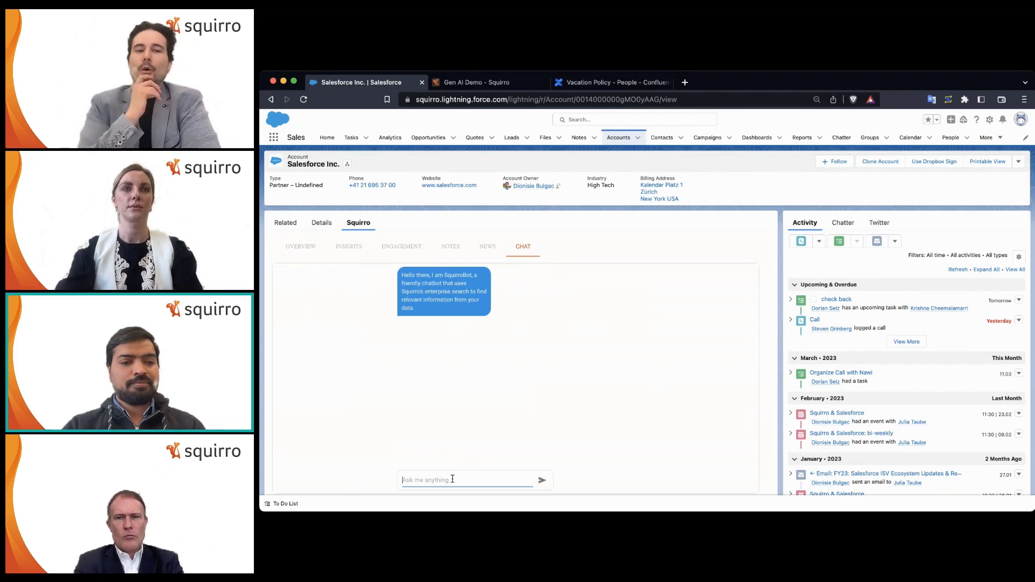
- Ask SquirroBot 'what was discussed with livia in the last meeting?'
text(what was discussed with livia in the last meeting?)
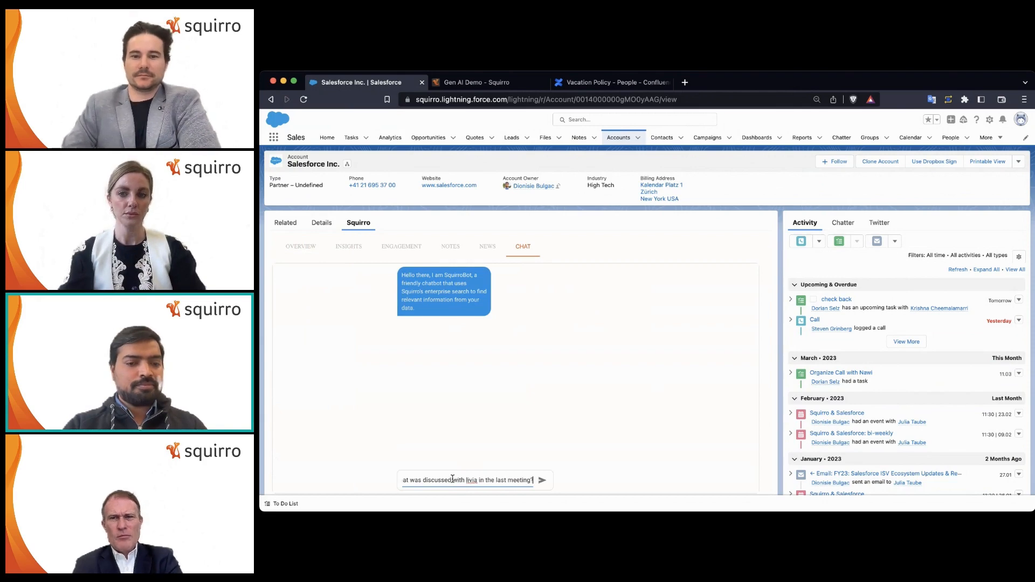
click(541, 479)
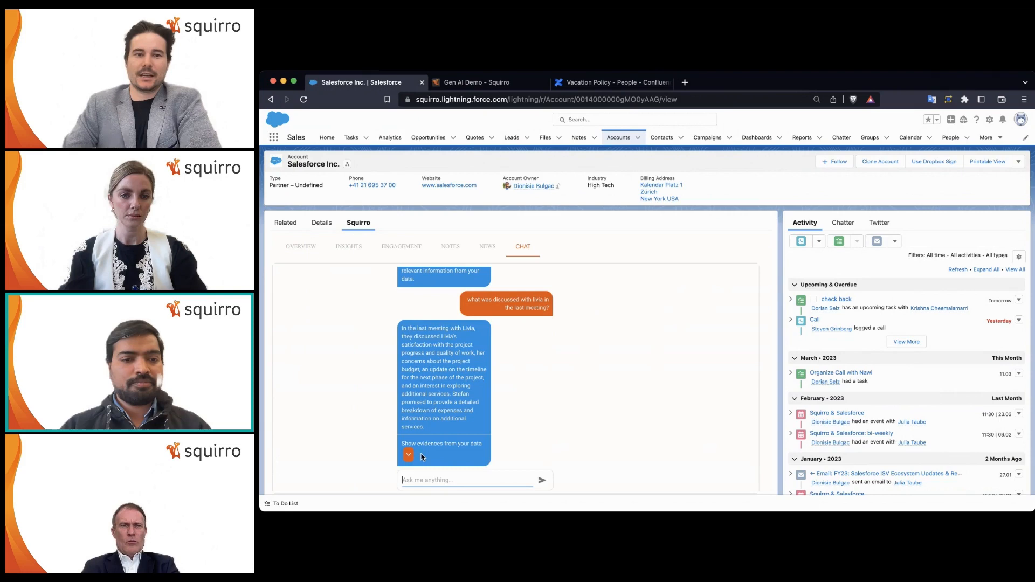
mouse_move(471, 491)
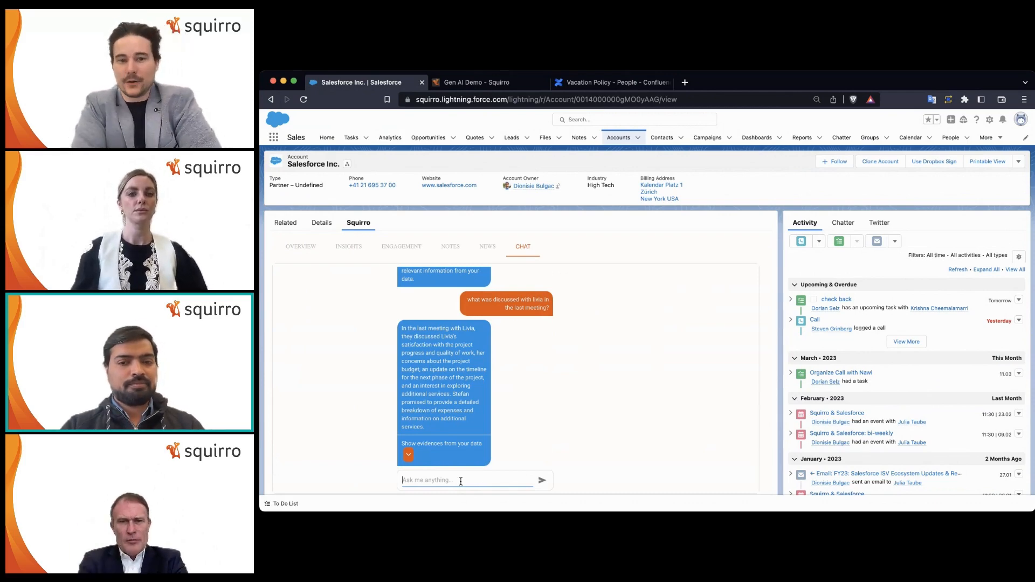
- Ask SquirroBot 'were there any action items mentioned?' as a follow-up in the chat
text(we)
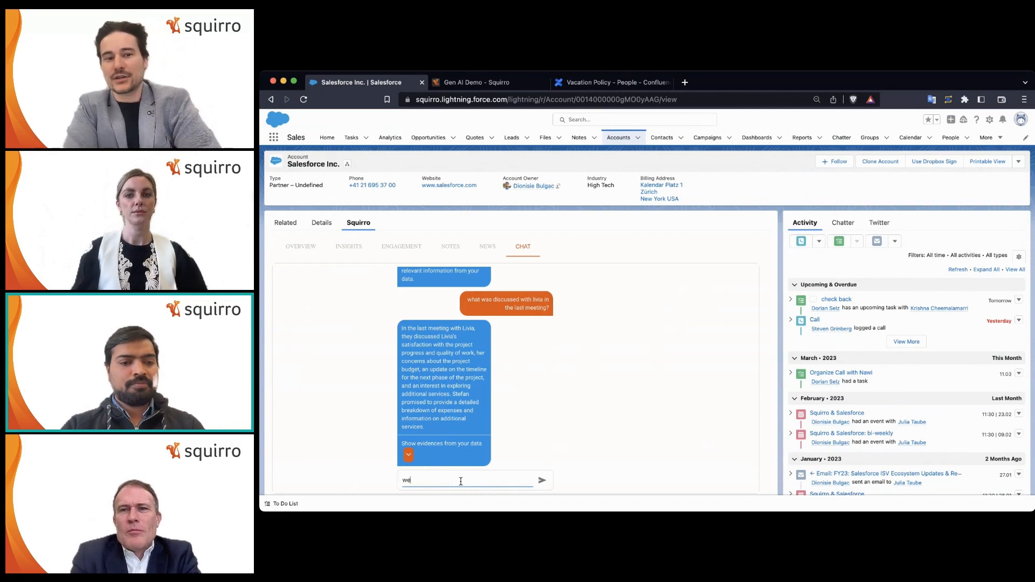
text(were there any ad)
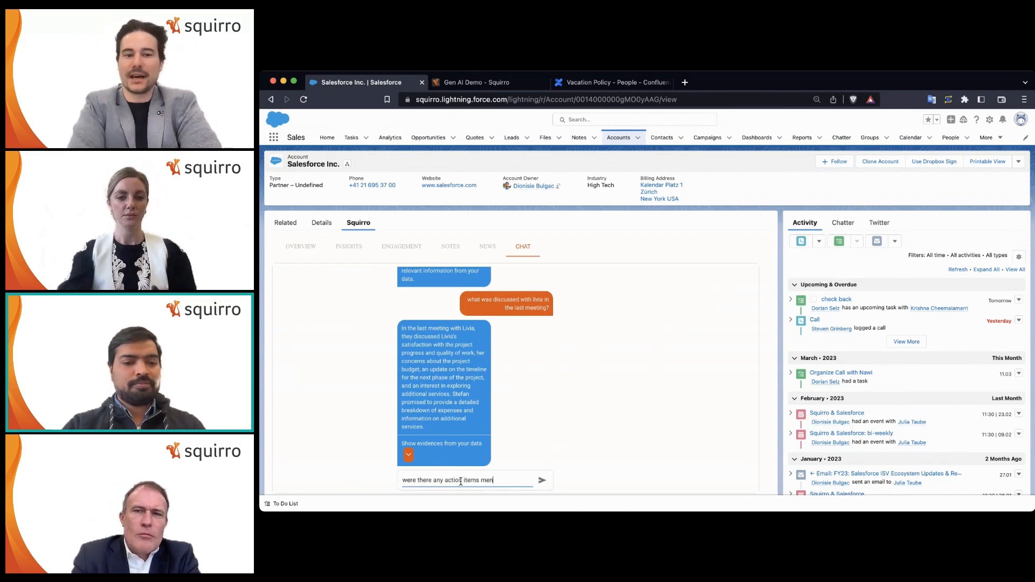
text(tioned?)
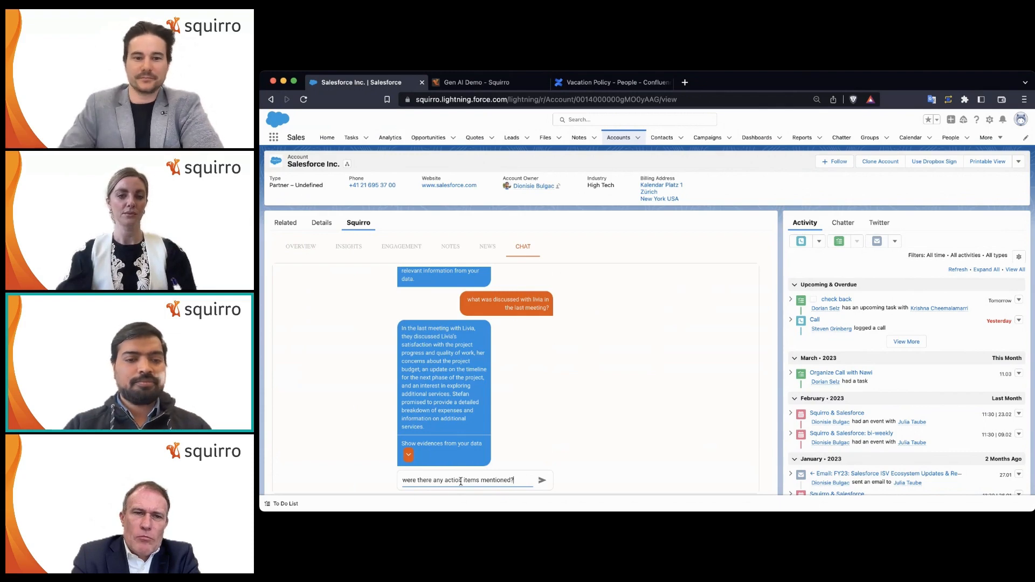
click(542, 479)
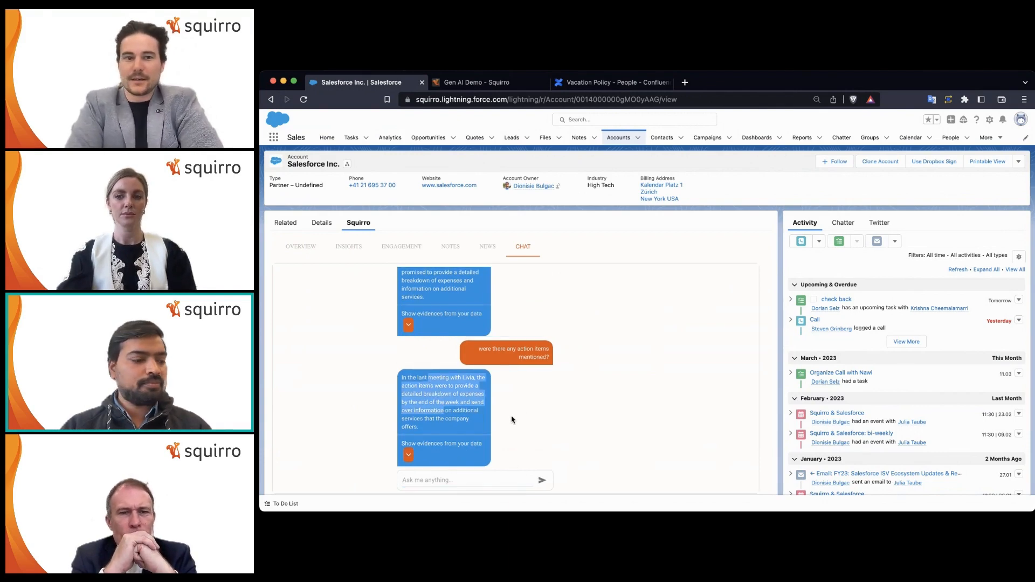
mouse_move(498, 422)
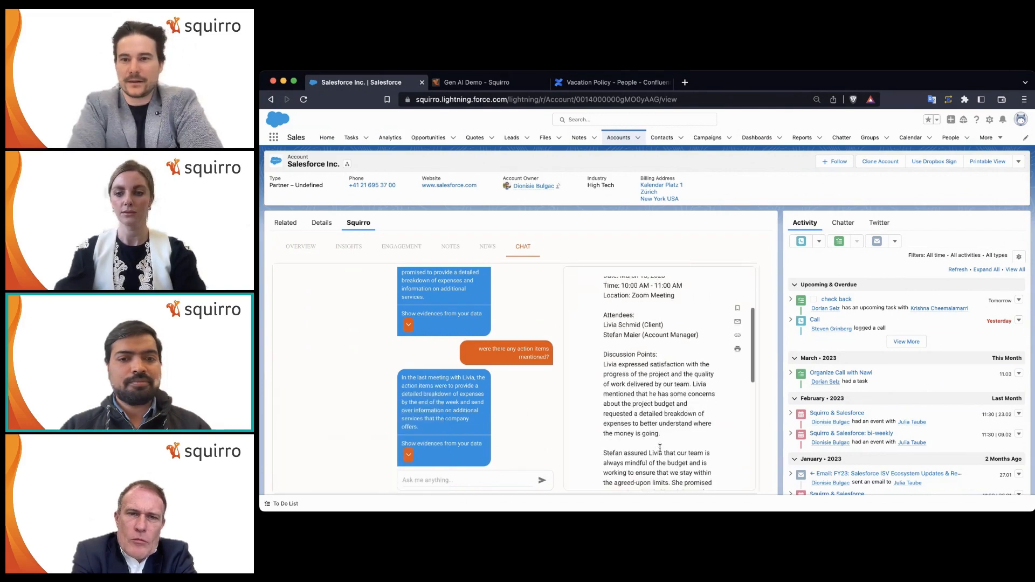
- Review the March 13 call-note evidence, view the original call record, and return to the account chat
scroll(up, 3)
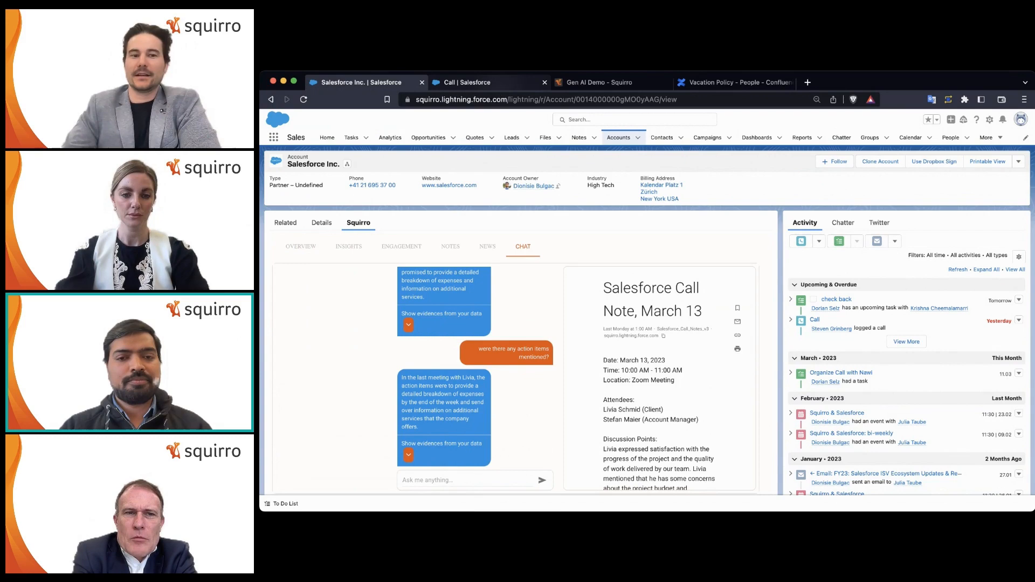
click(469, 82)
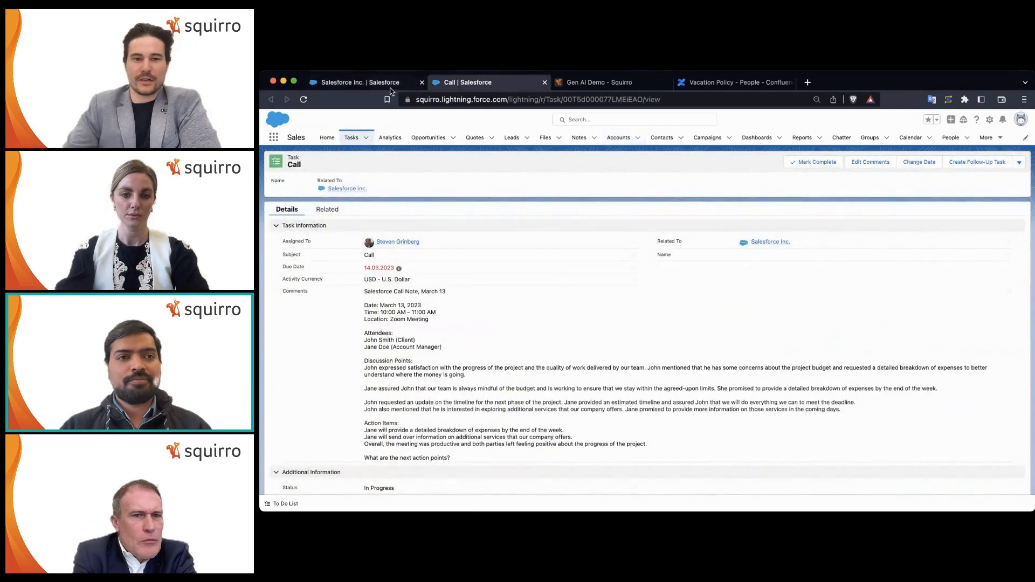
click(357, 82)
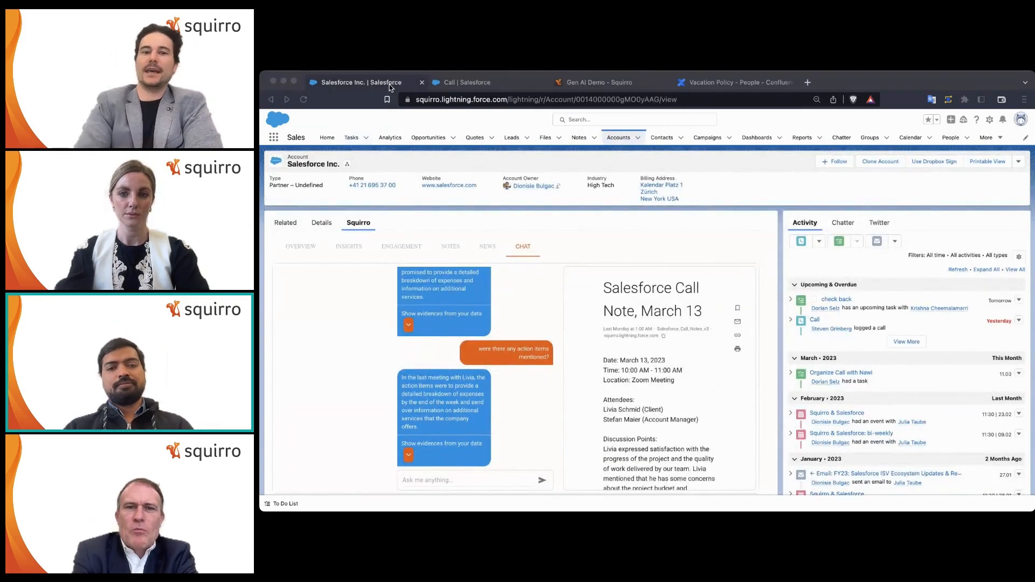